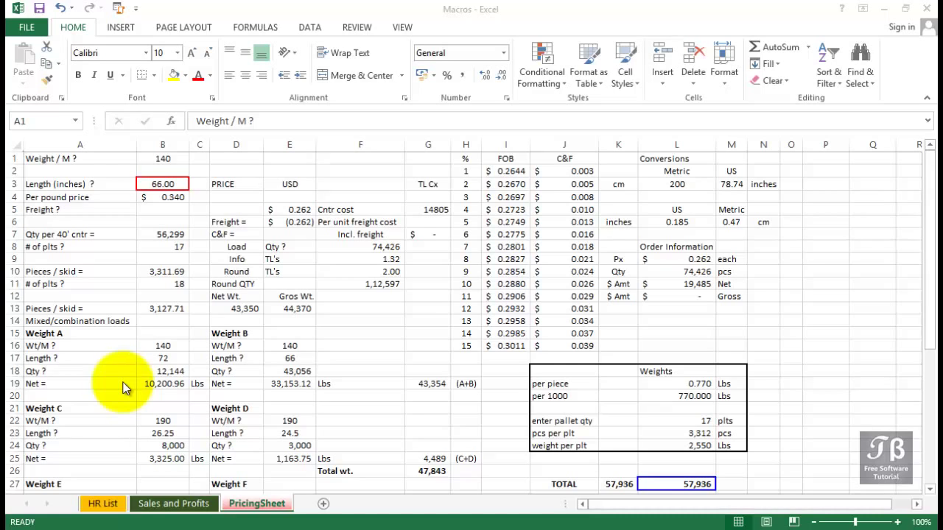
Step: Record macro HighlightValueCells with shortcut Ctrl+Shift+V, stored in the Personal Macro Workbook
{"action": "left_click", "coordinate": [79, 158]}
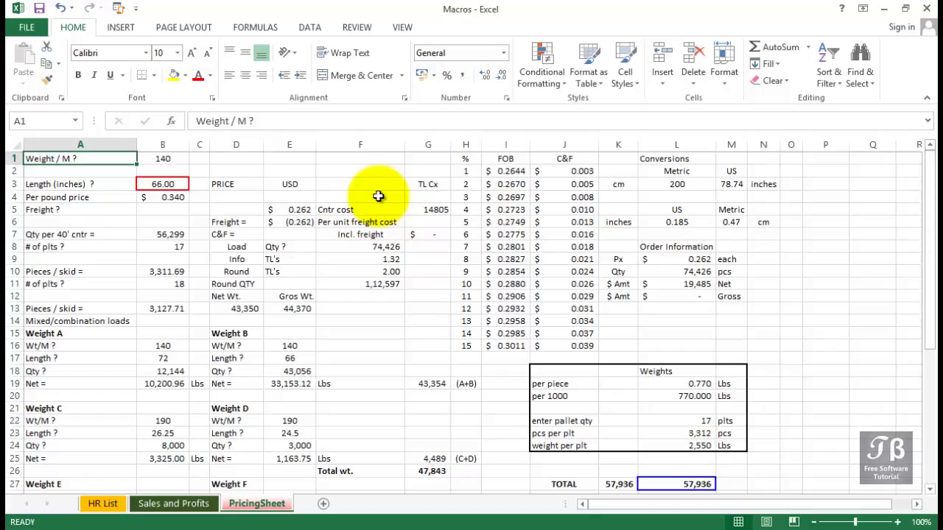
{"action": "key", "text": "capslock"}
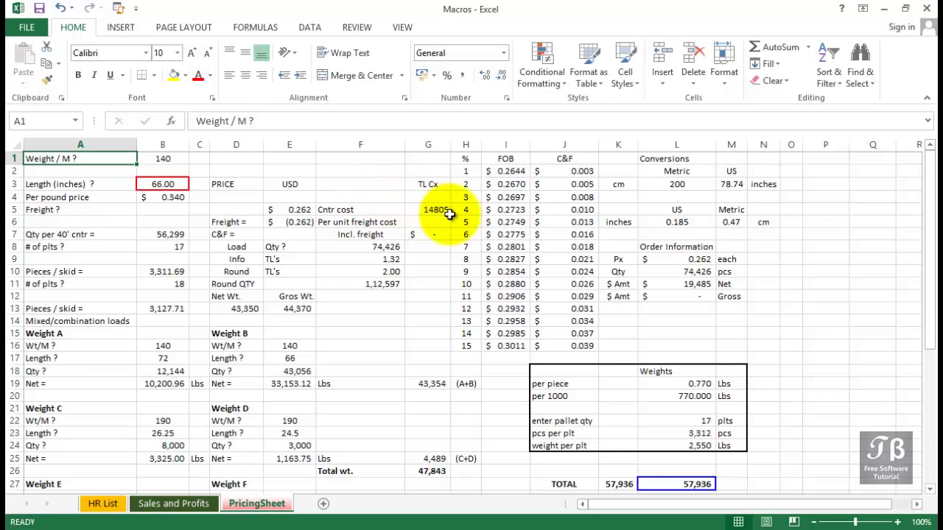
{"action": "left_click", "coordinate": [466, 234]}
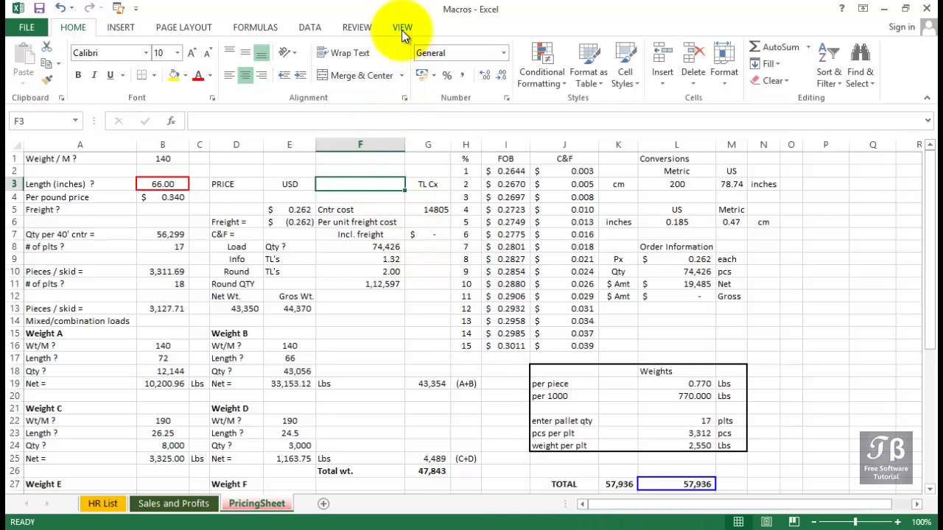
{"action": "left_click", "coordinate": [402, 27]}
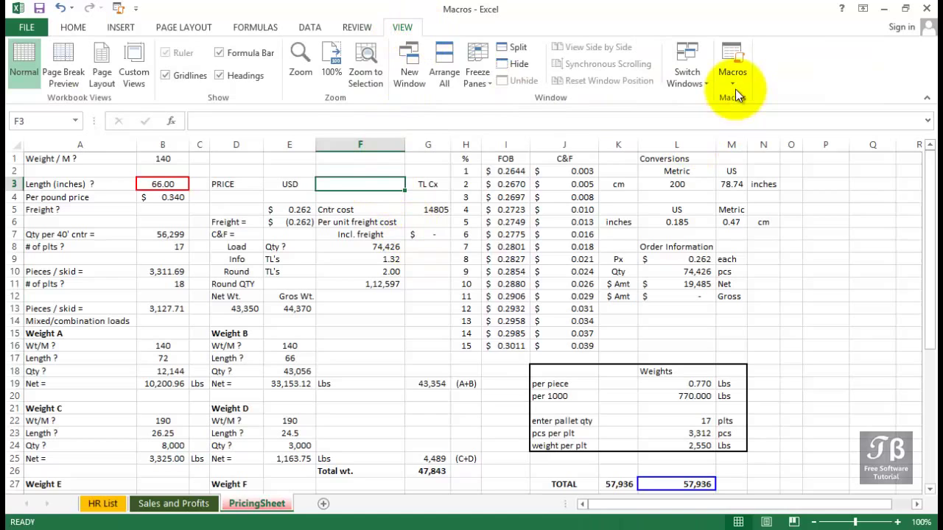
{"action": "left_click", "coordinate": [733, 66]}
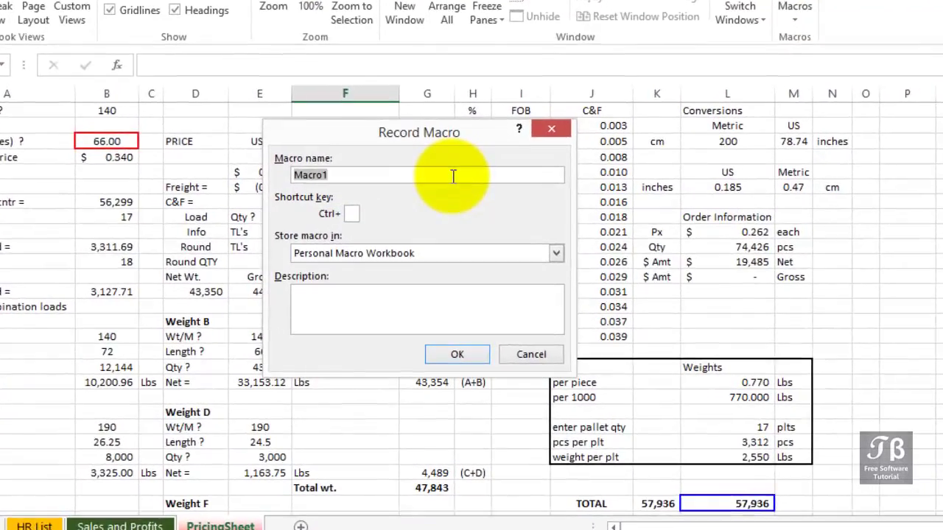
{"action": "type", "text": "HighlightVal"}
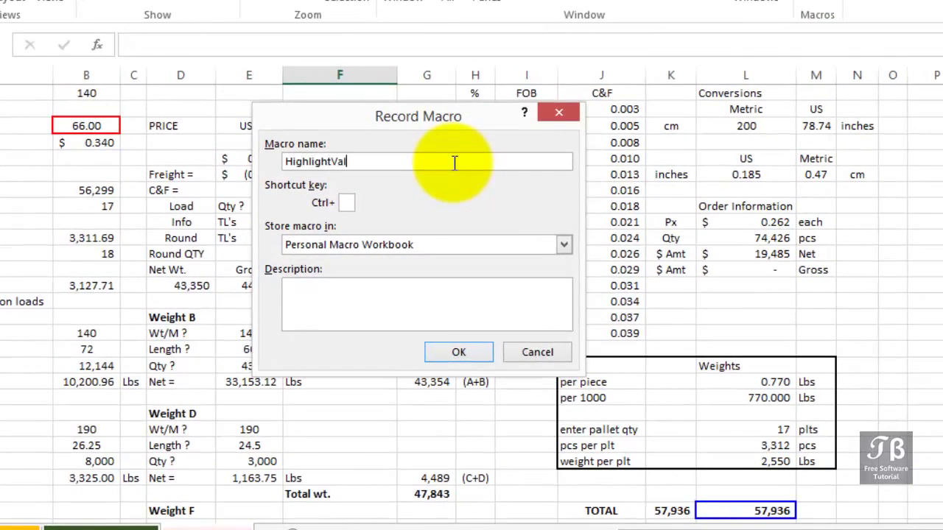
{"action": "type", "text": "ueCells"}
{"action": "left_click", "coordinate": [346, 203]}
{"action": "type", "text": "V"}
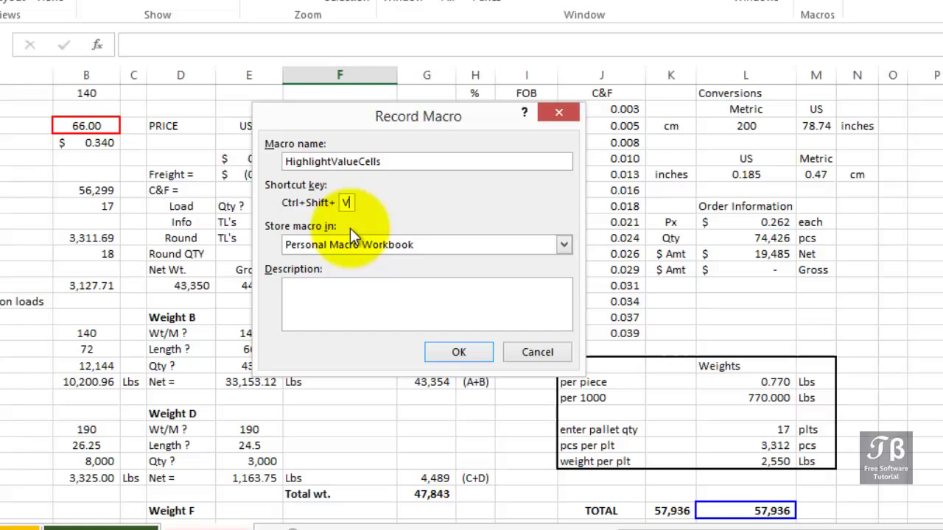
{"action": "mouse_move", "coordinate": [372, 254]}
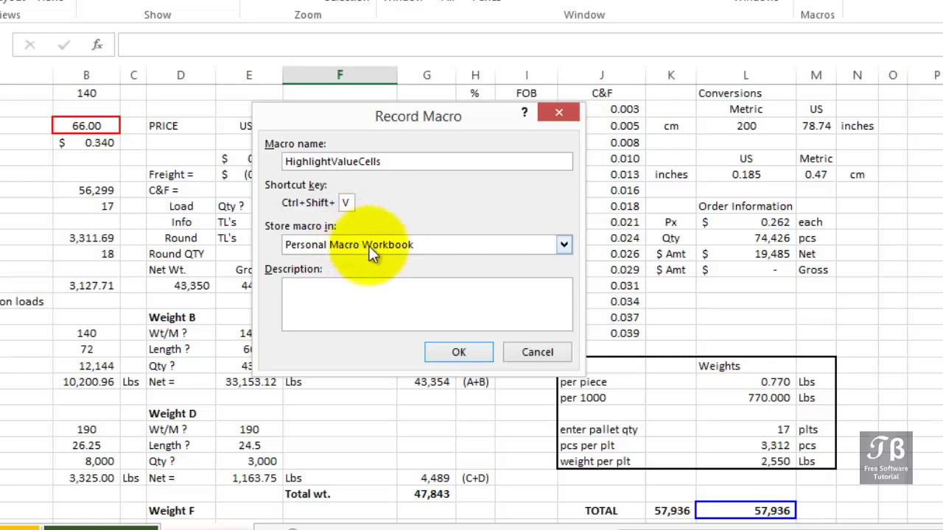
{"action": "left_click", "coordinate": [563, 244]}
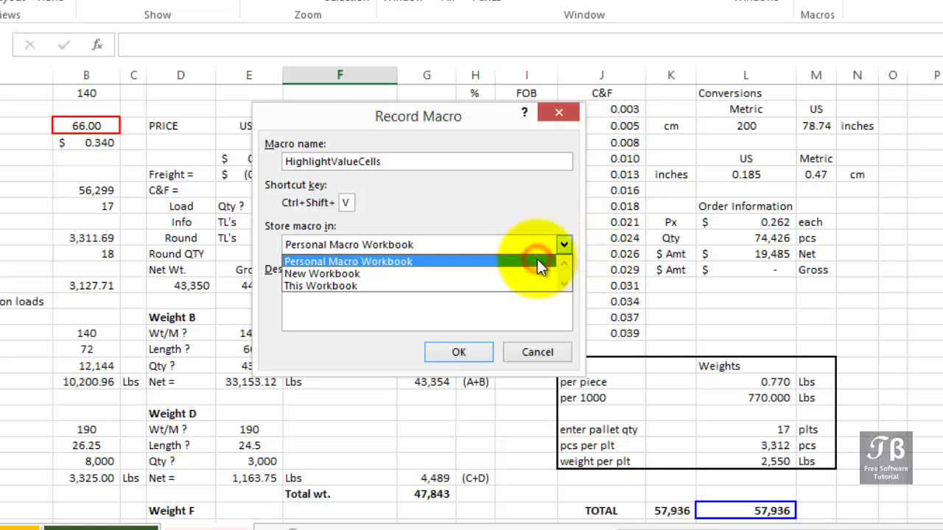
{"action": "left_click", "coordinate": [348, 261]}
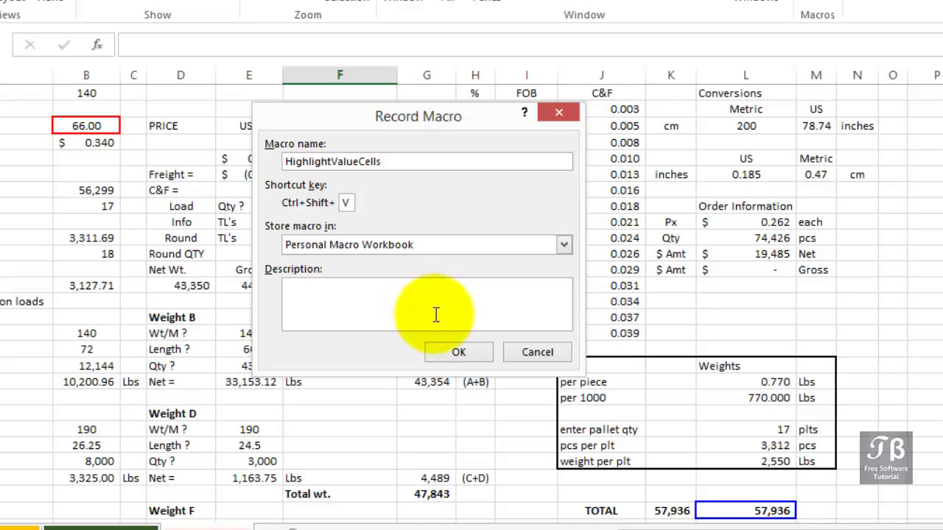
{"action": "mouse_move", "coordinate": [341, 355]}
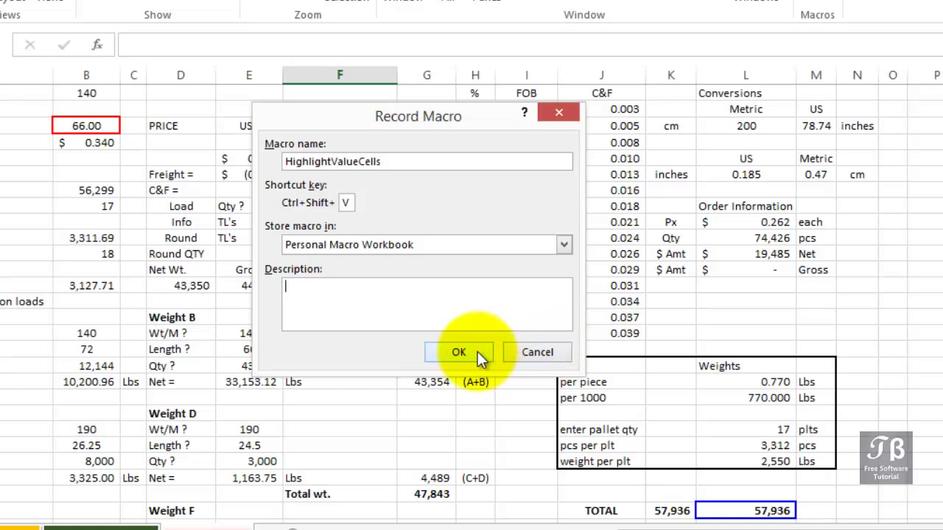
{"action": "left_click", "coordinate": [458, 352]}
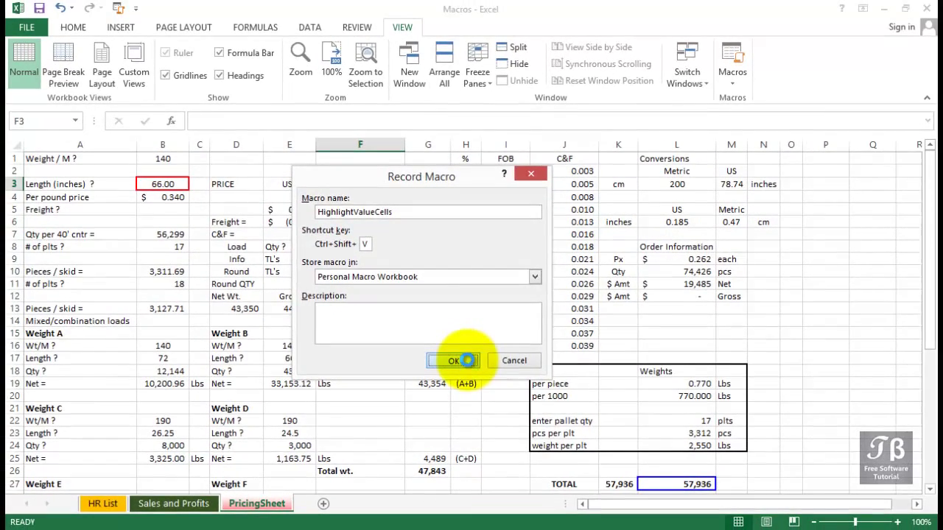
Step: Use Go To Special to select only numeric constants on PricingSheet
{"action": "left_click", "coordinate": [453, 360]}
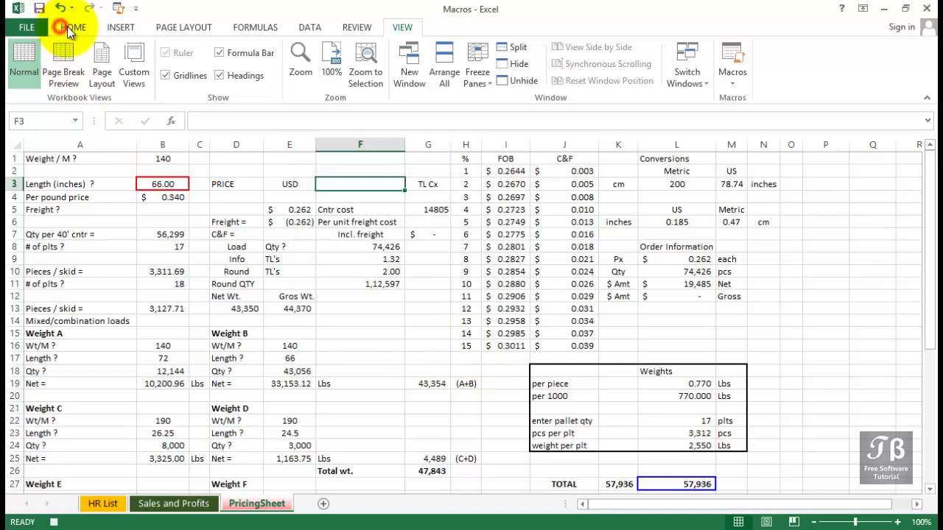
{"action": "left_click", "coordinate": [72, 27]}
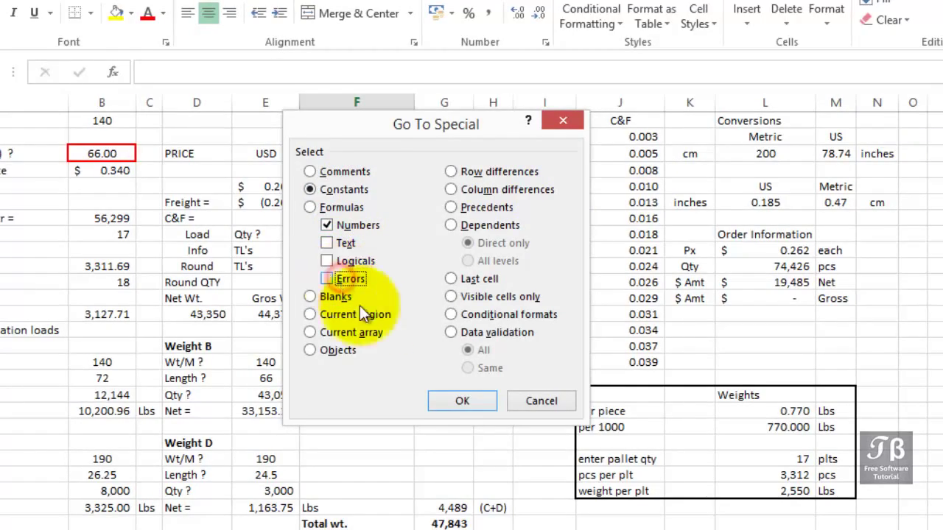
{"action": "left_click", "coordinate": [441, 376]}
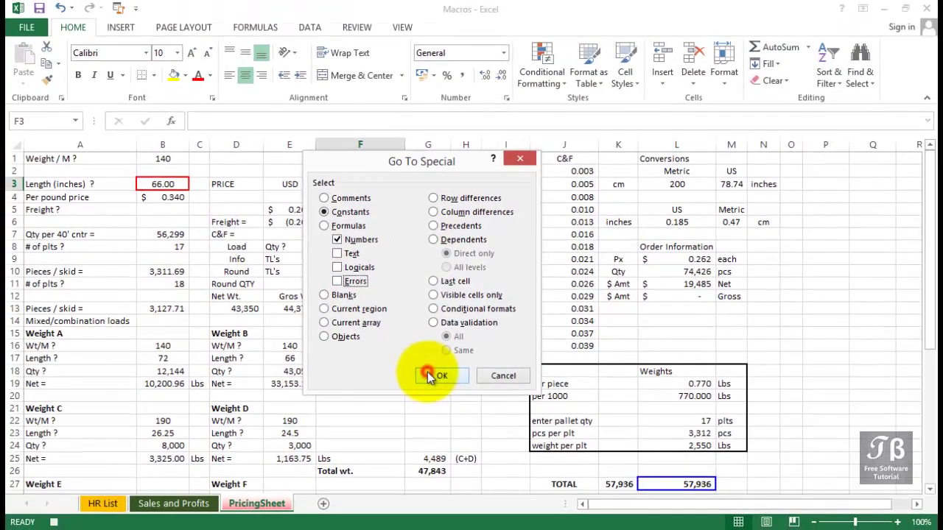
{"action": "left_click", "coordinate": [440, 376]}
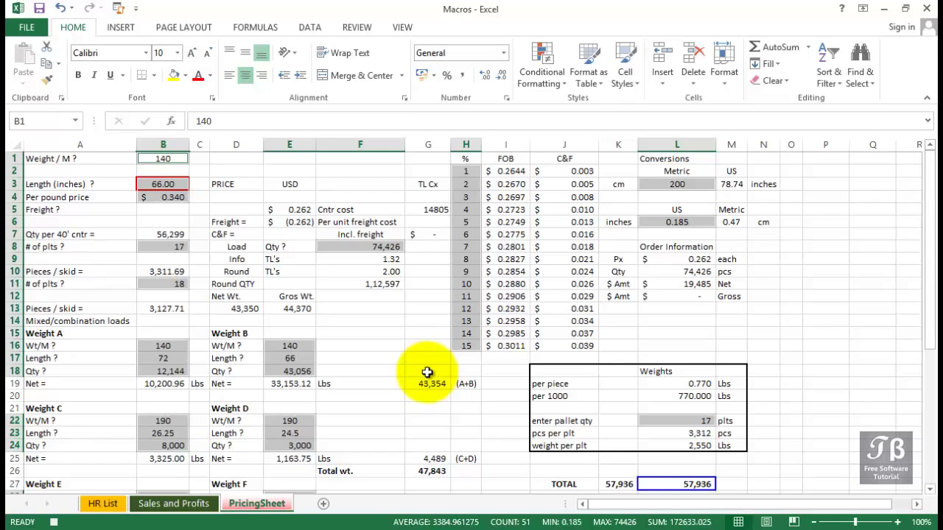
{"action": "mouse_move", "coordinate": [187, 81]}
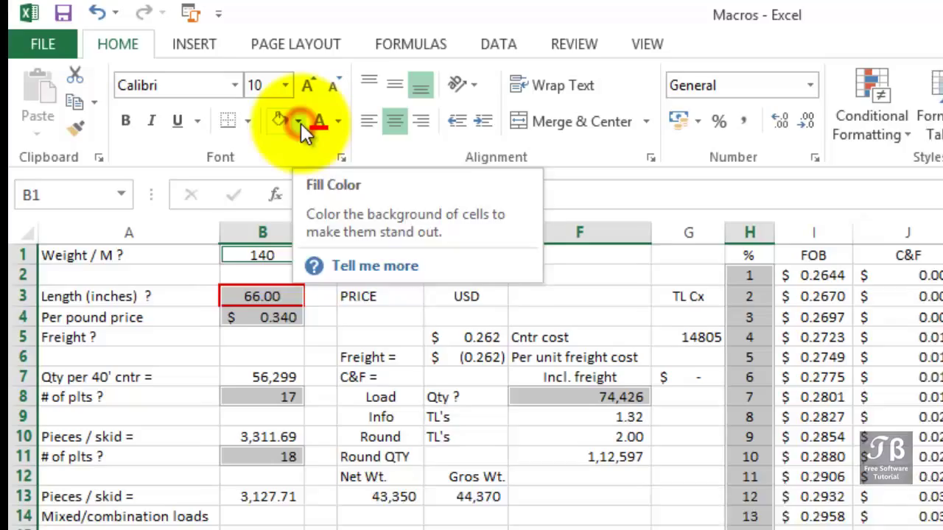
Step: Fill the selected number cells with a light green background
{"action": "left_click", "coordinate": [300, 120]}
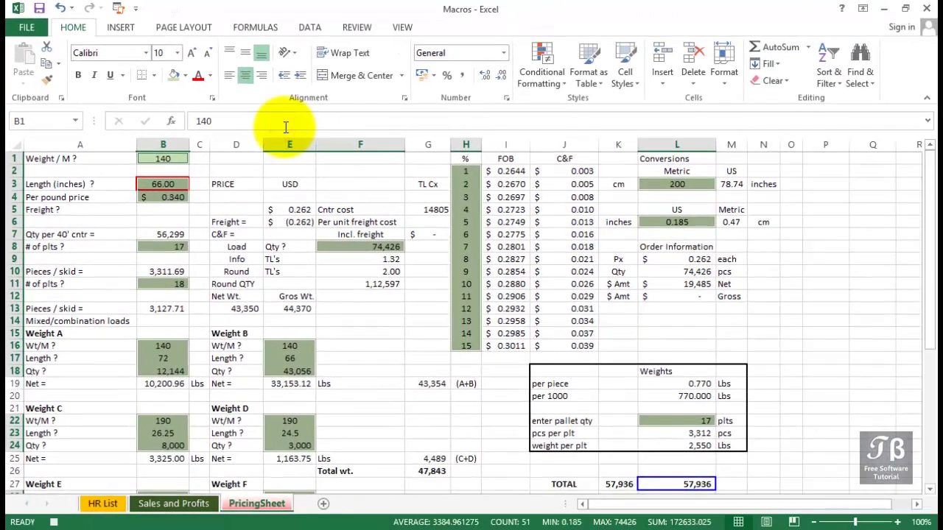
{"action": "mouse_move", "coordinate": [285, 126]}
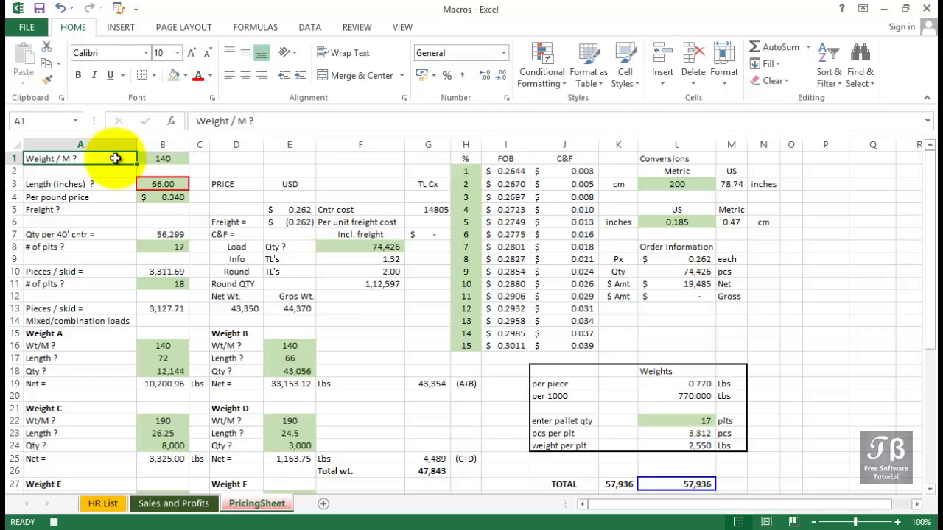
{"action": "mouse_move", "coordinate": [104, 367]}
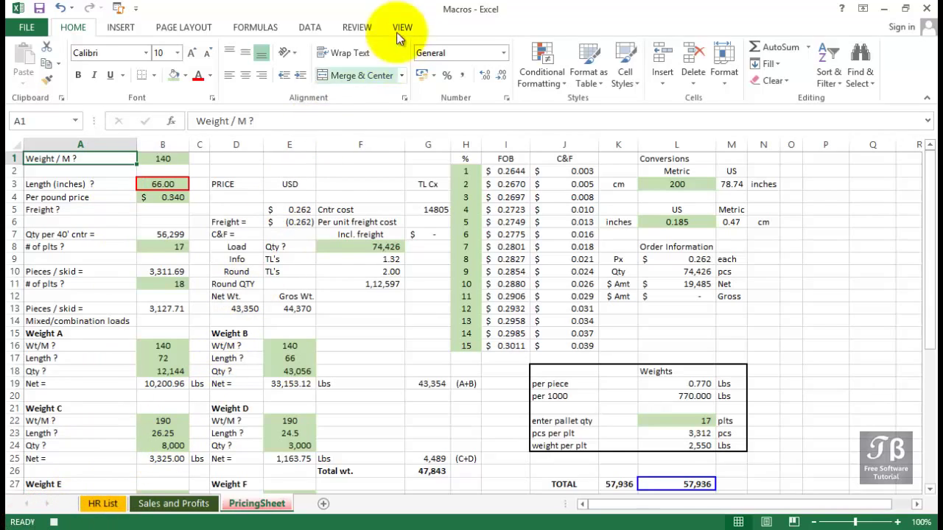
Step: Stop the macro recording and go to the Sales and Profits sheet
{"action": "left_click", "coordinate": [402, 27]}
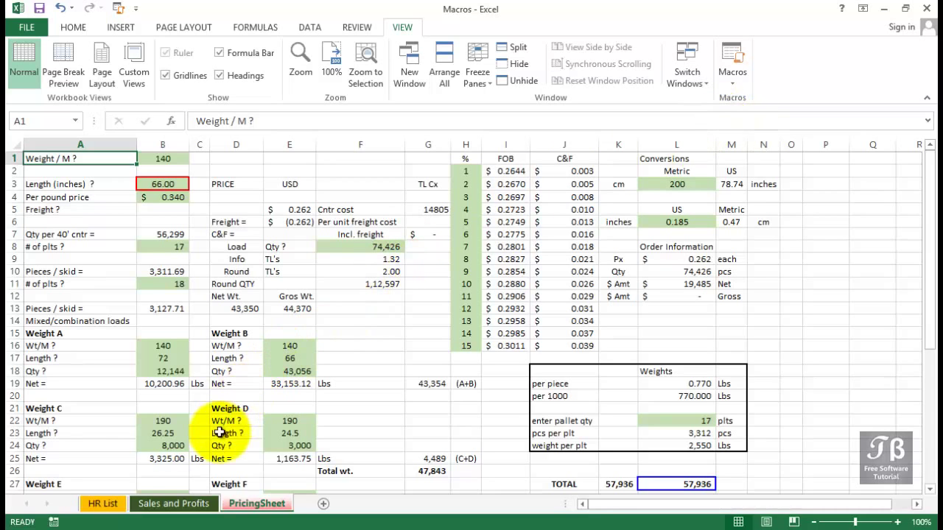
{"action": "left_click", "coordinate": [174, 503]}
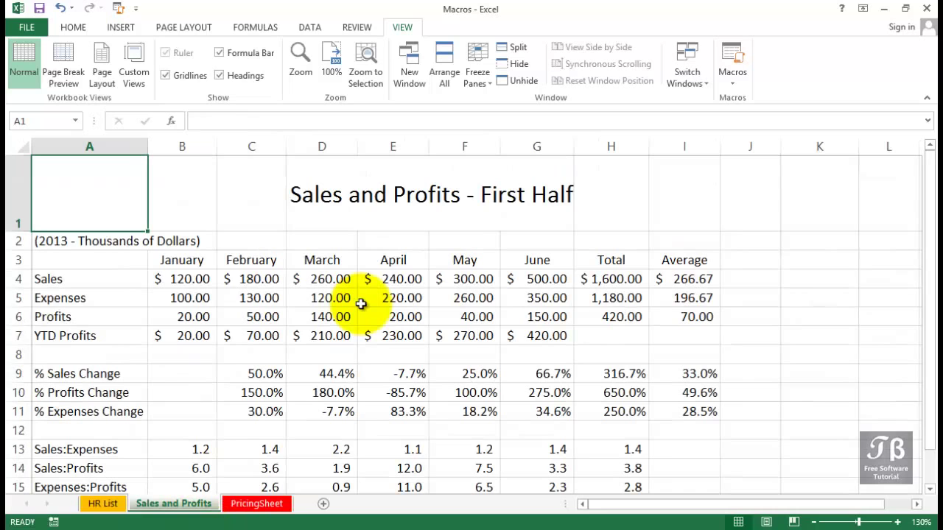
Step: Test the macro with Ctrl+Shift+V, then undo its green highlighting
{"action": "key", "text": "ctrl+shift+v"}
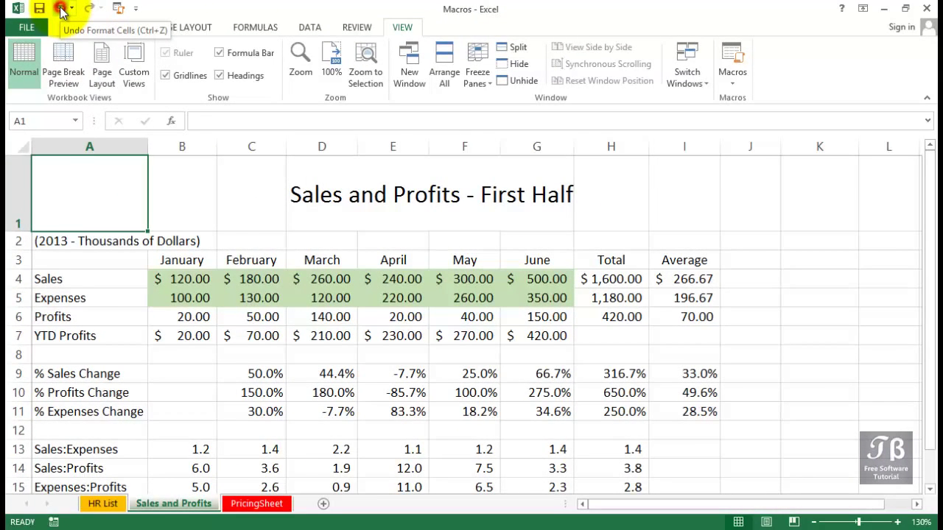
{"action": "left_click", "coordinate": [256, 503]}
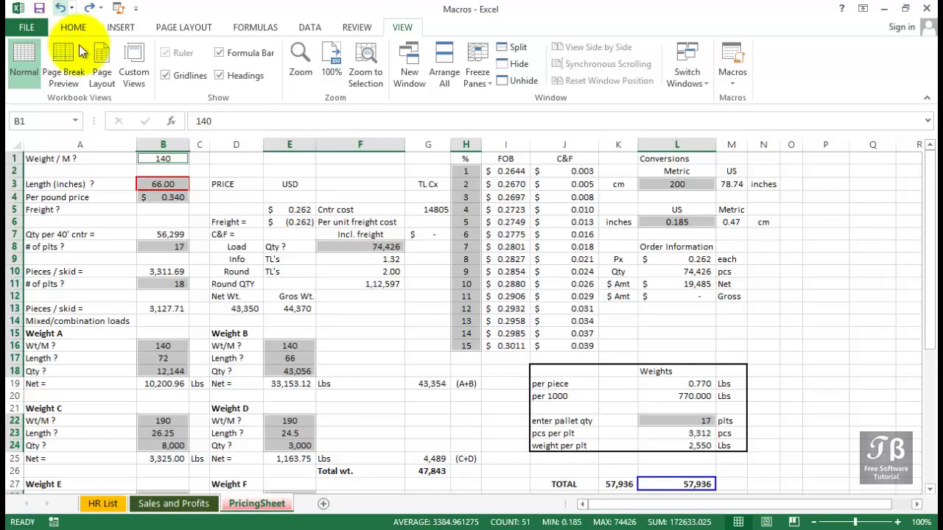
{"action": "left_click", "coordinate": [174, 503]}
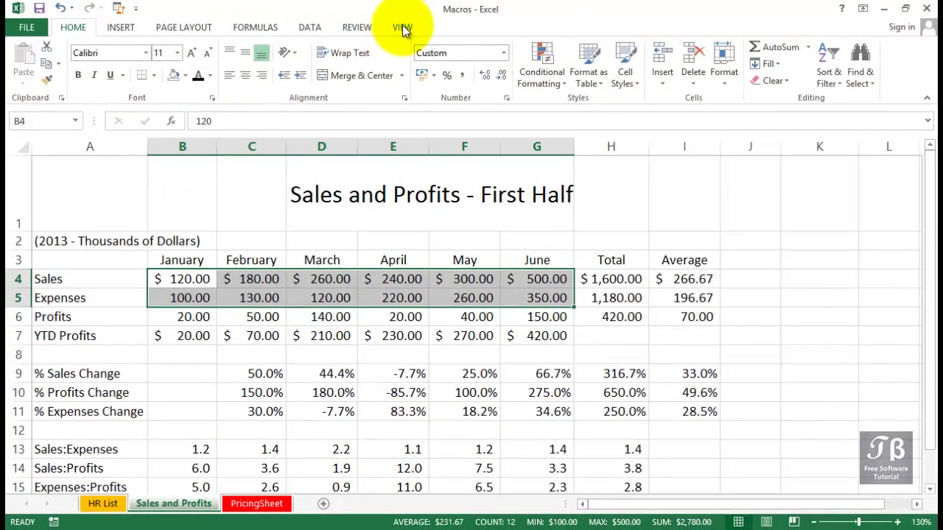
{"action": "left_click", "coordinate": [663, 81]}
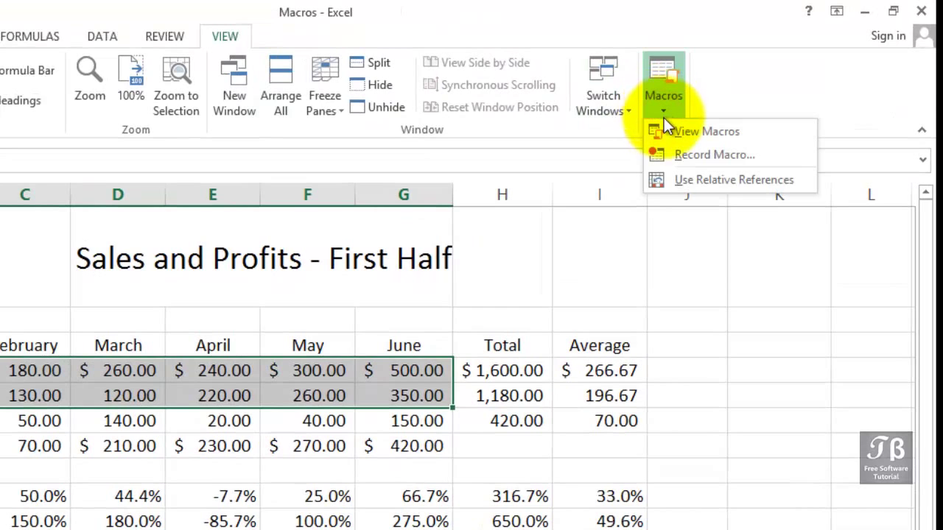
{"action": "left_click", "coordinate": [706, 131]}
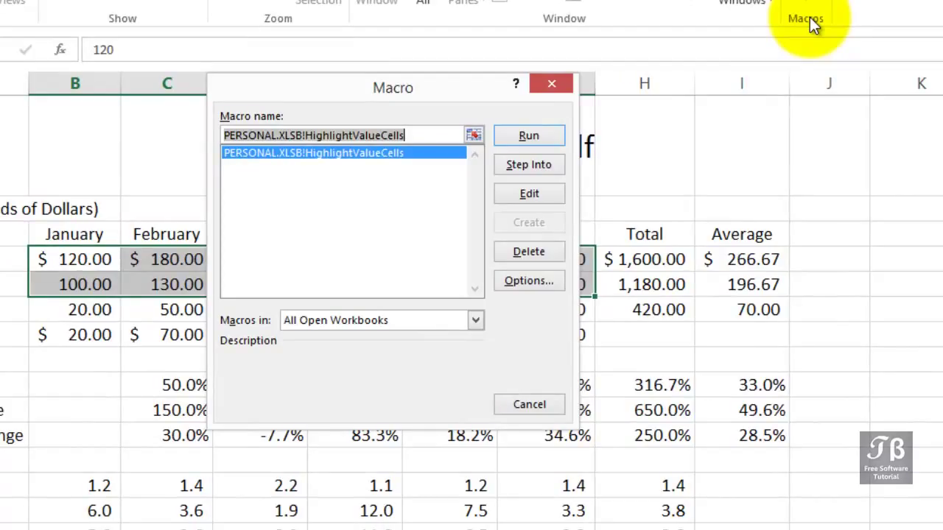
{"action": "left_click", "coordinate": [475, 319]}
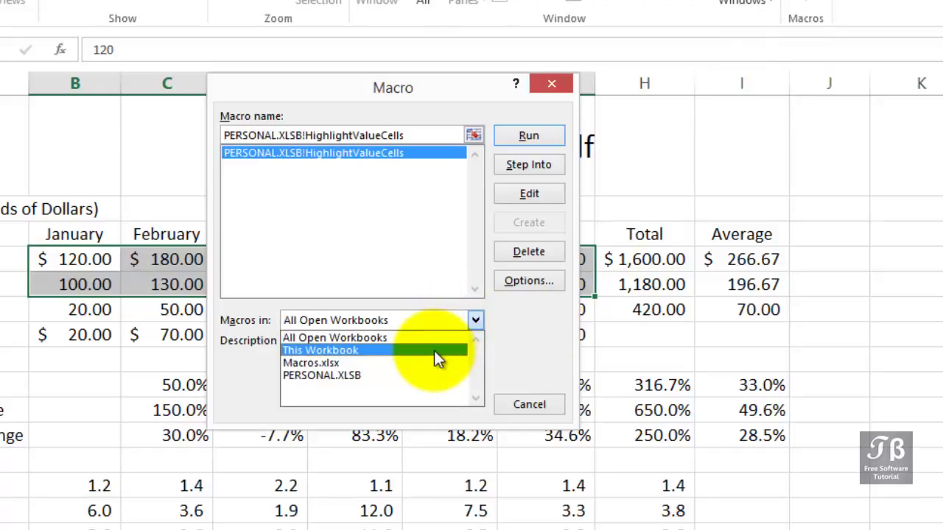
{"action": "left_click", "coordinate": [320, 350]}
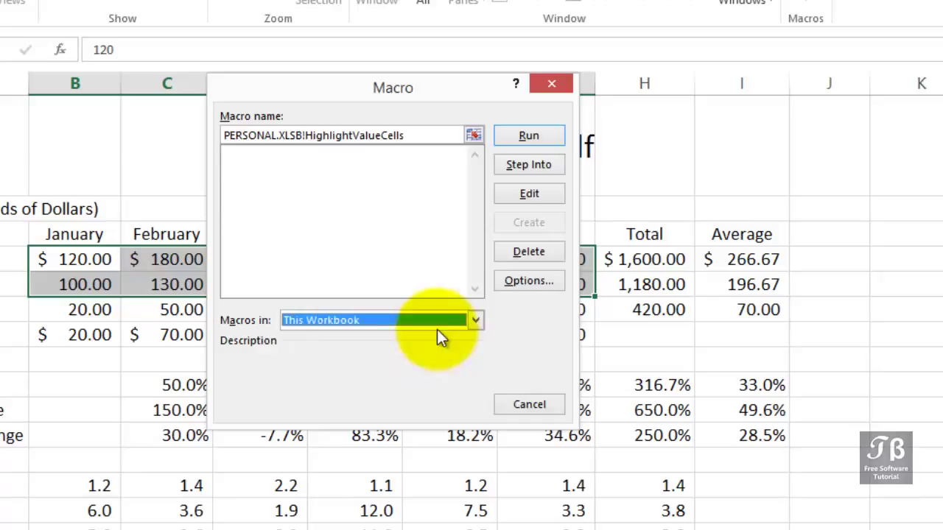
{"action": "left_click", "coordinate": [475, 320]}
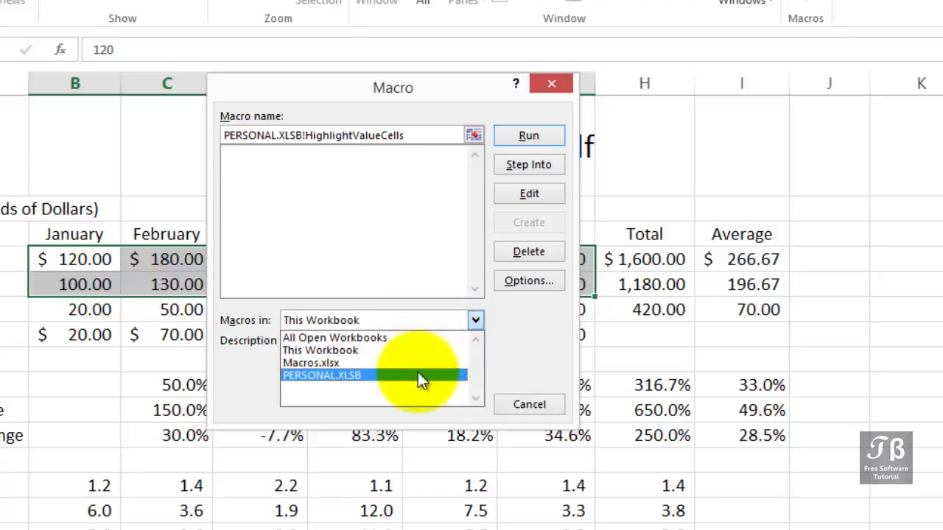
{"action": "left_click", "coordinate": [322, 375]}
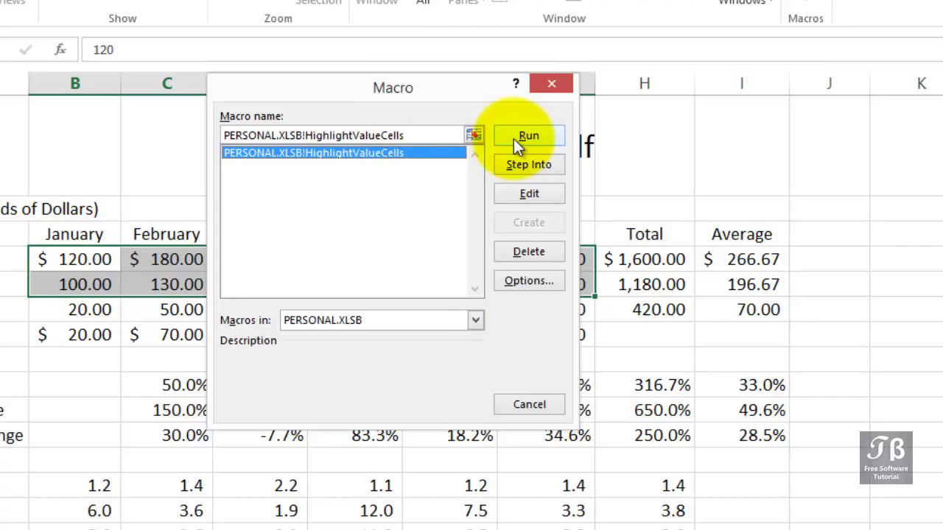
{"action": "left_click", "coordinate": [528, 136]}
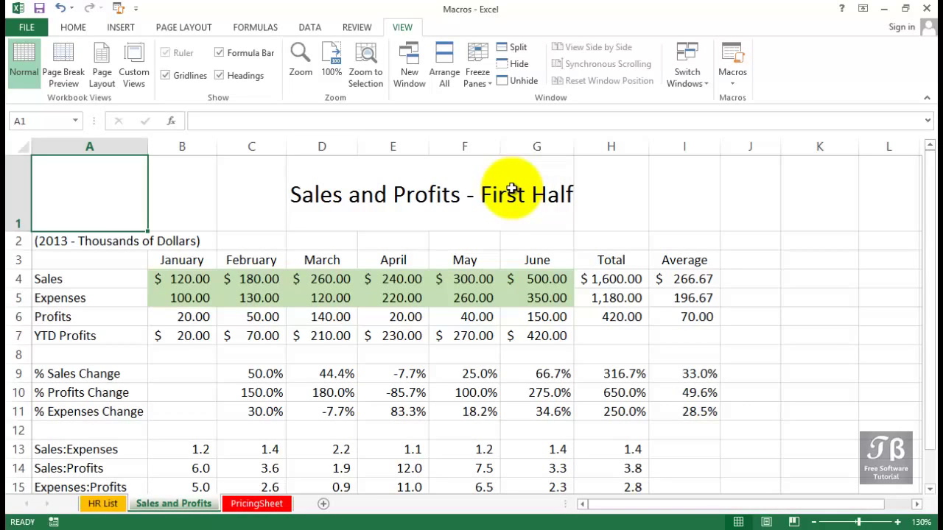
{"action": "left_click_drag", "start_coordinate": [182, 279], "coordinate": [536, 298]}
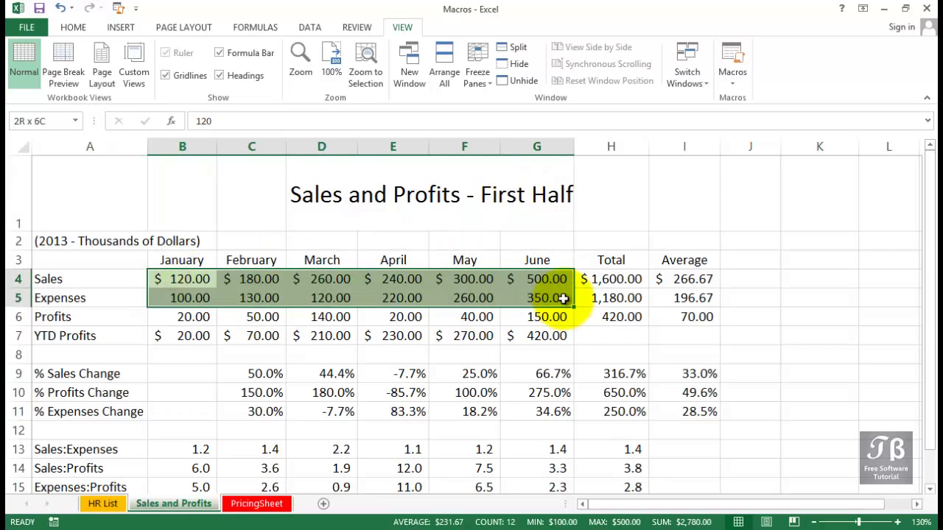
{"action": "left_click", "coordinate": [73, 28]}
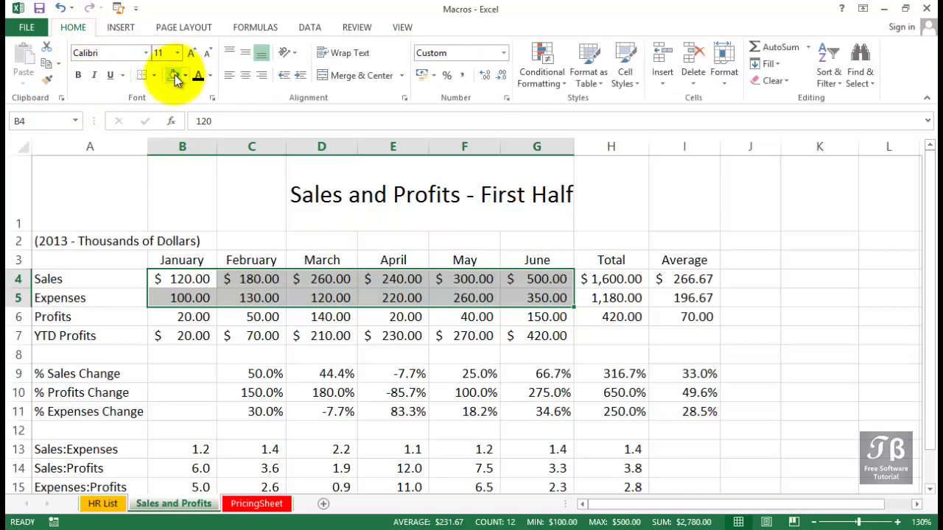
{"action": "left_click", "coordinate": [321, 260]}
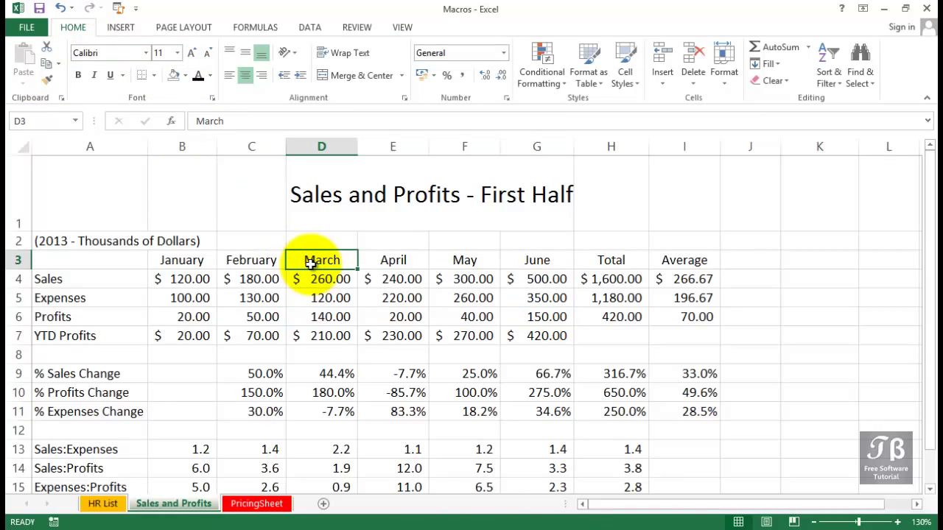
{"action": "left_click", "coordinate": [402, 28]}
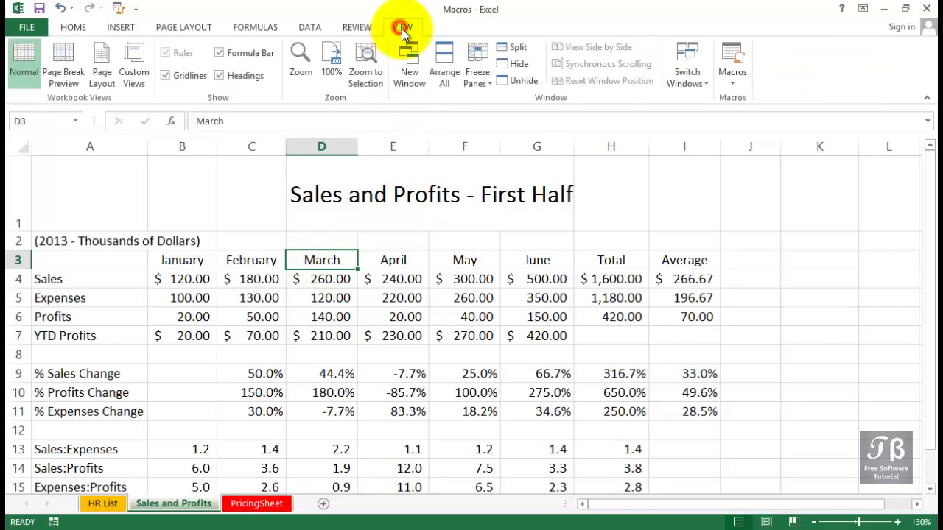
{"action": "left_click", "coordinate": [732, 66]}
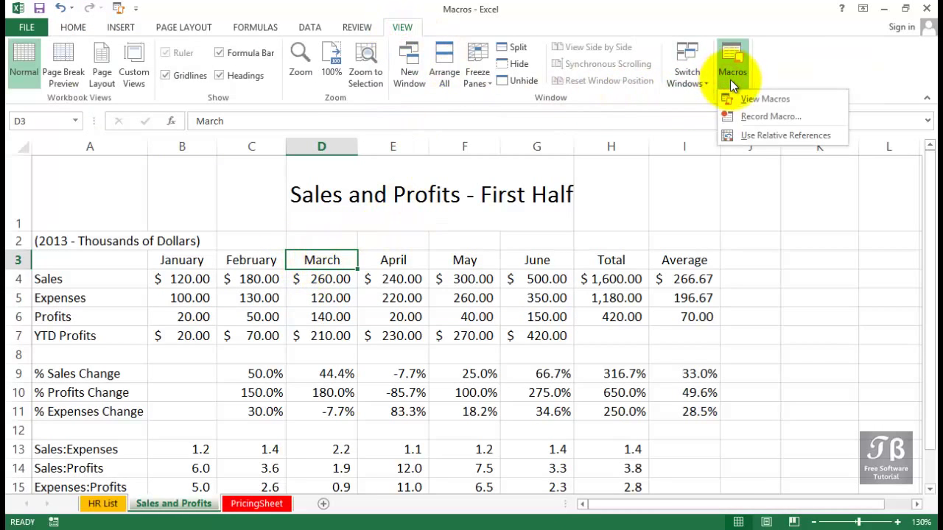
{"action": "left_click", "coordinate": [765, 98]}
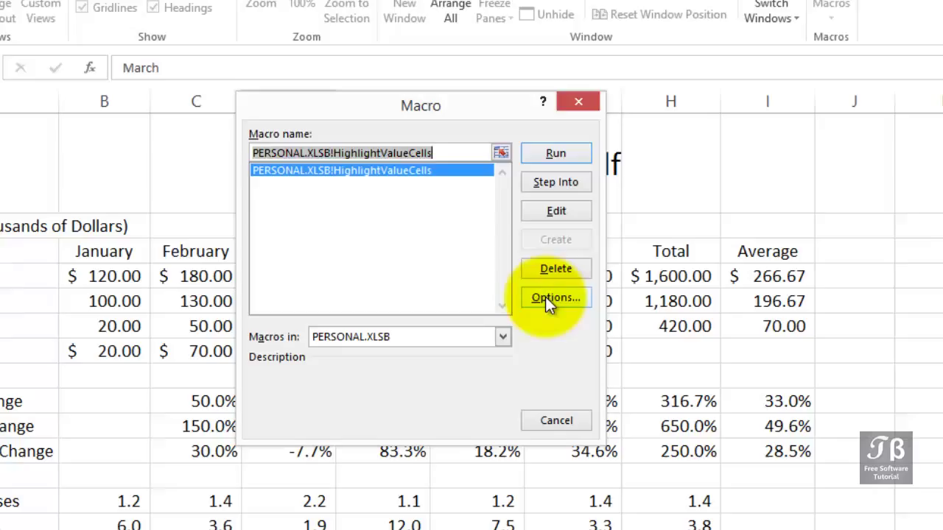
{"action": "left_click", "coordinate": [556, 297]}
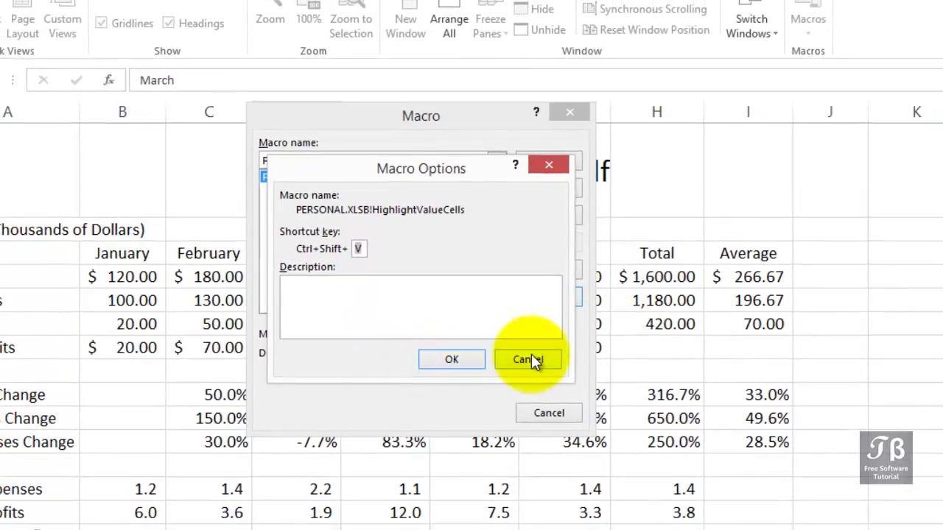
{"action": "left_click", "coordinate": [527, 359]}
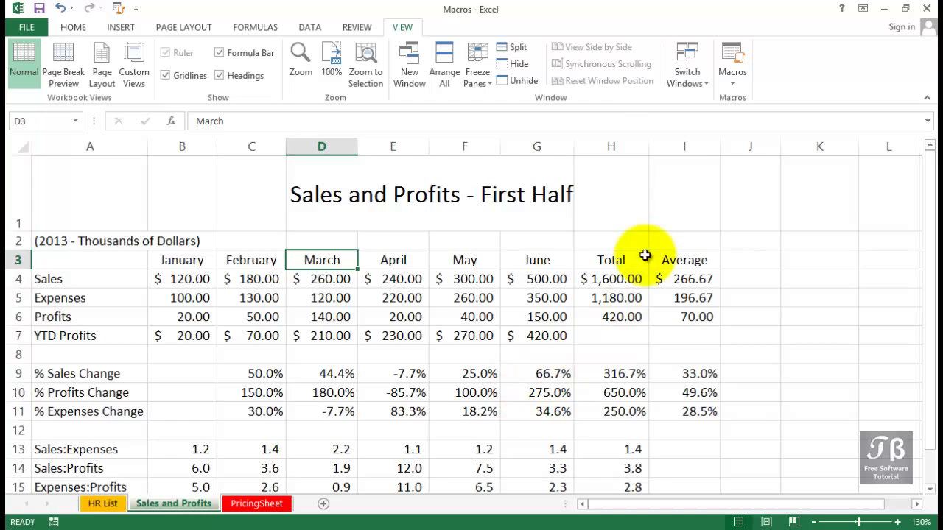
{"action": "left_click", "coordinate": [684, 194]}
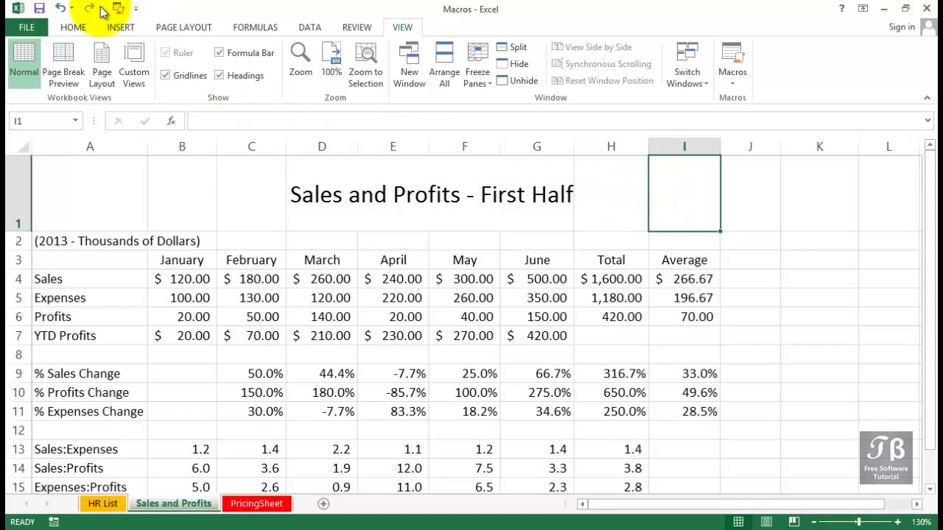
{"action": "mouse_move", "coordinate": [63, 8]}
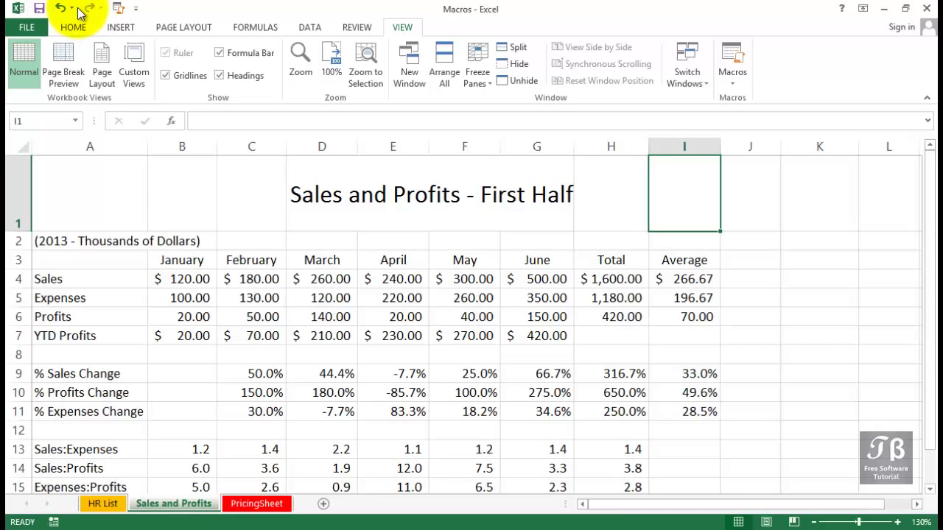
Step: Add HighlightValueCells to the Quick Access Toolbar with a custom button icon
{"action": "right_click", "coordinate": [81, 8]}
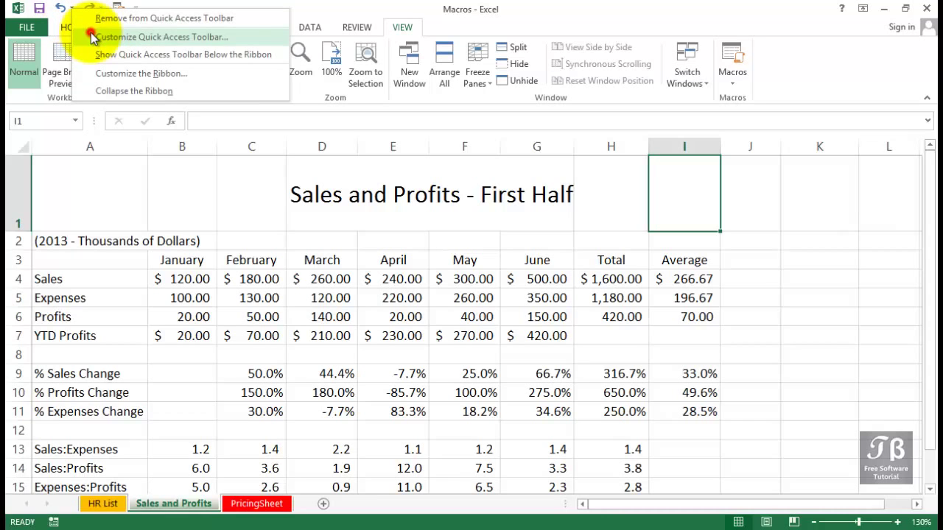
{"action": "left_click", "coordinate": [164, 37]}
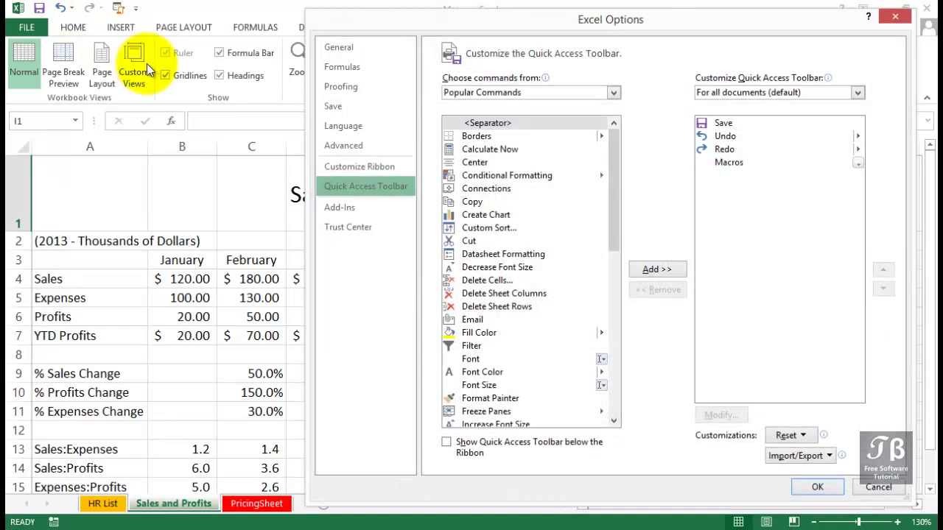
{"action": "mouse_move", "coordinate": [483, 100]}
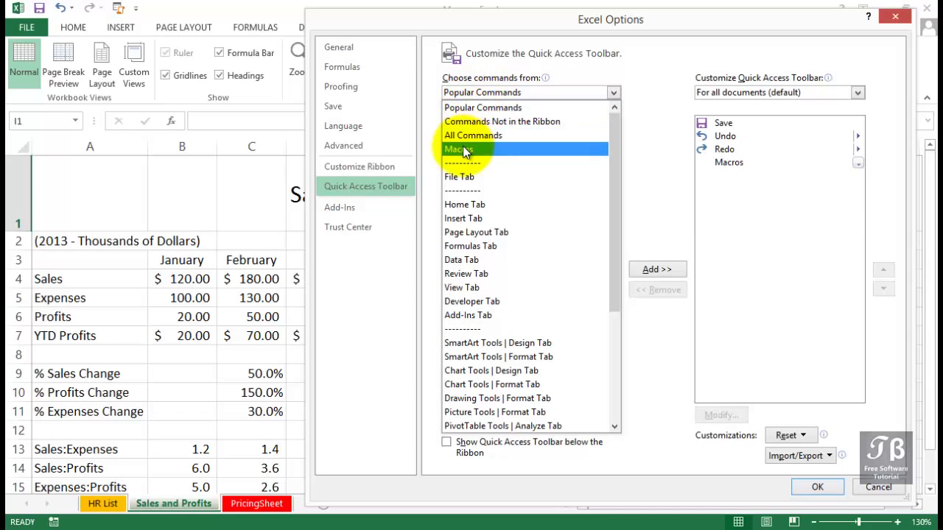
{"action": "left_click", "coordinate": [457, 149]}
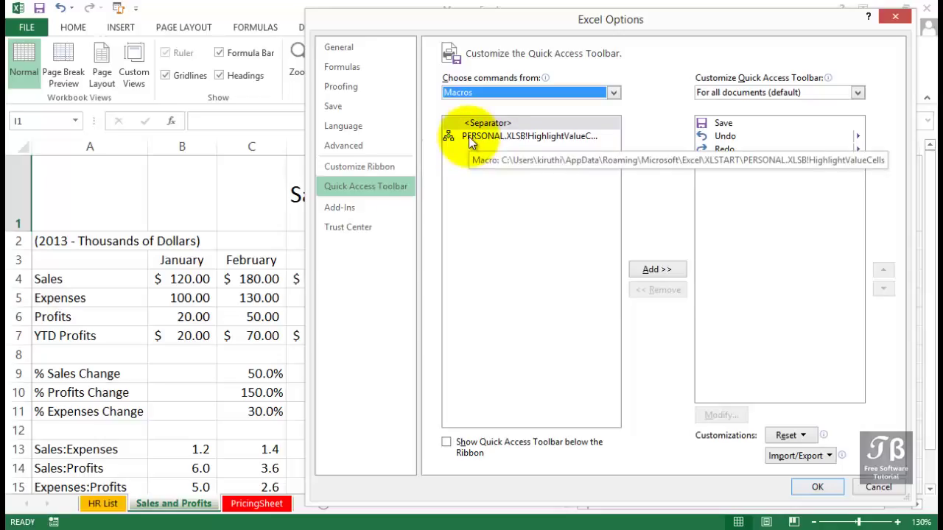
{"action": "left_click", "coordinate": [527, 137]}
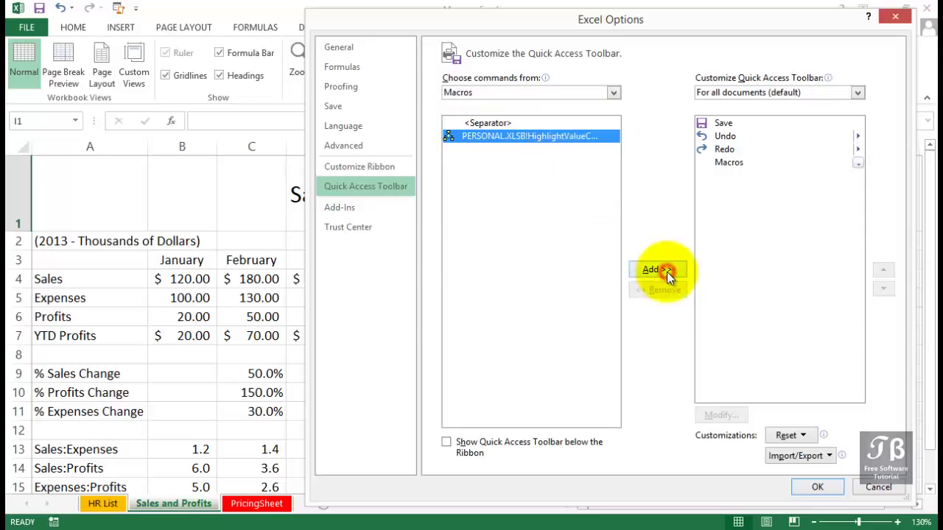
{"action": "left_click", "coordinate": [656, 268]}
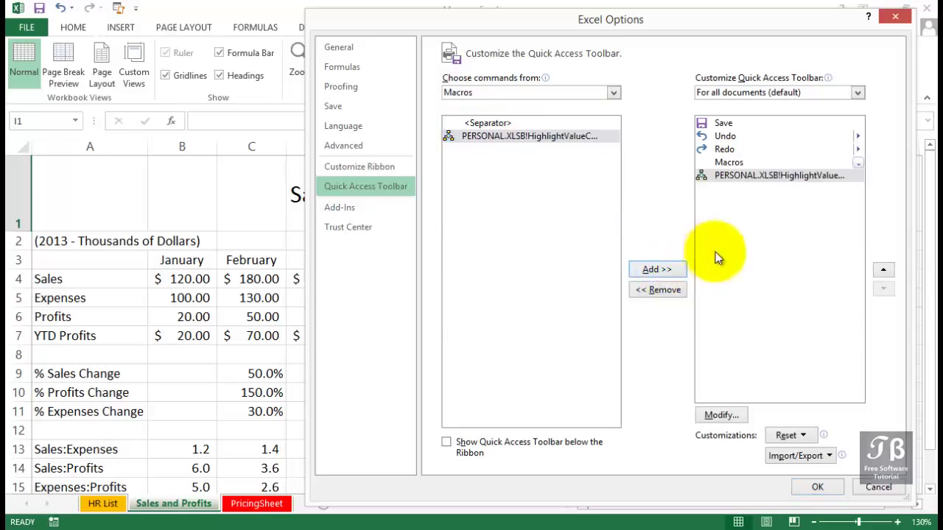
{"action": "left_click", "coordinate": [721, 415]}
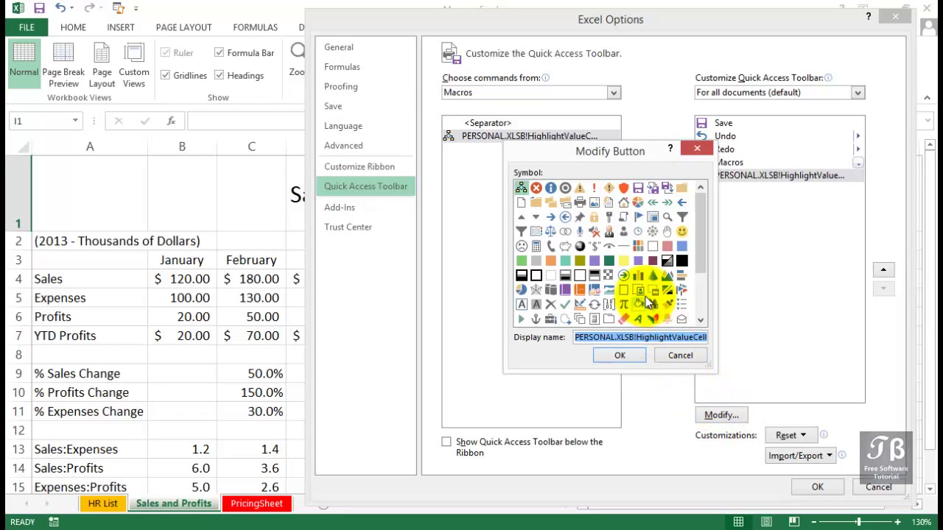
{"action": "scroll", "scroll_direction": "down", "scroll_amount": 3}
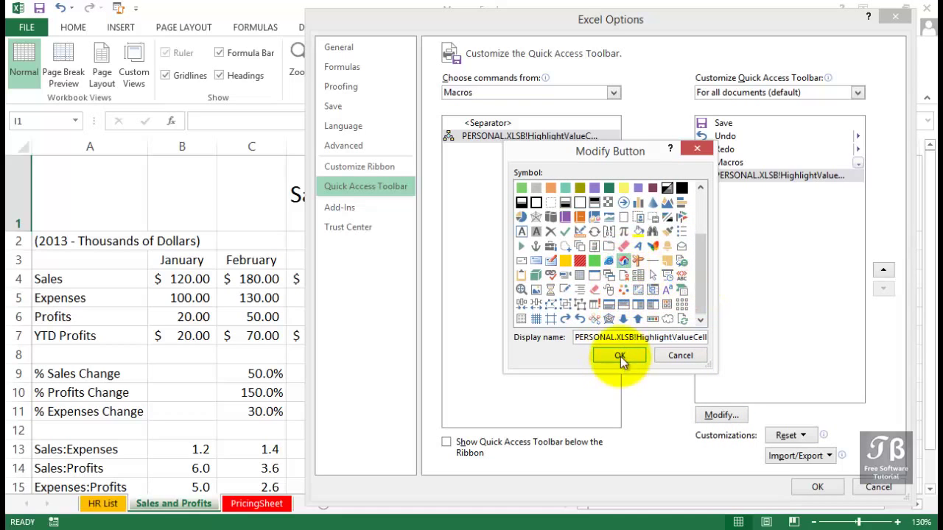
{"action": "left_click", "coordinate": [619, 355]}
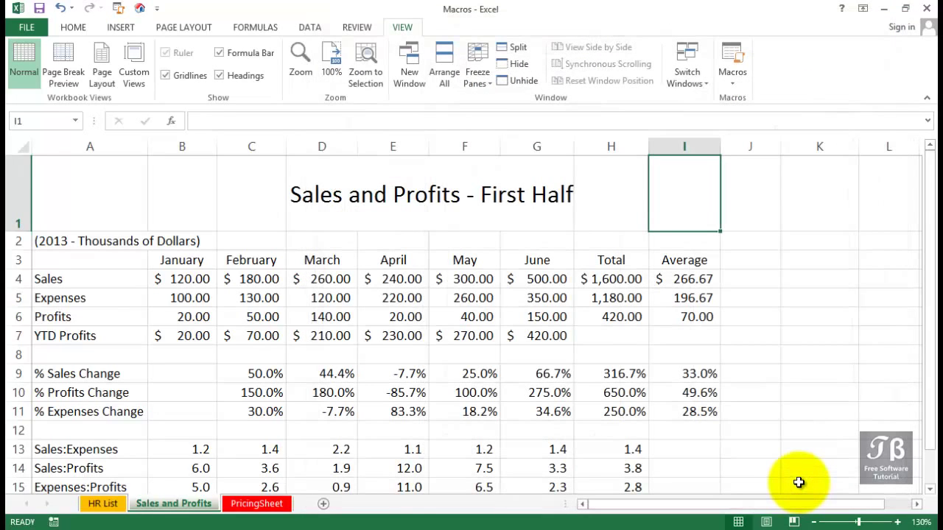
{"action": "mouse_move", "coordinate": [705, 428]}
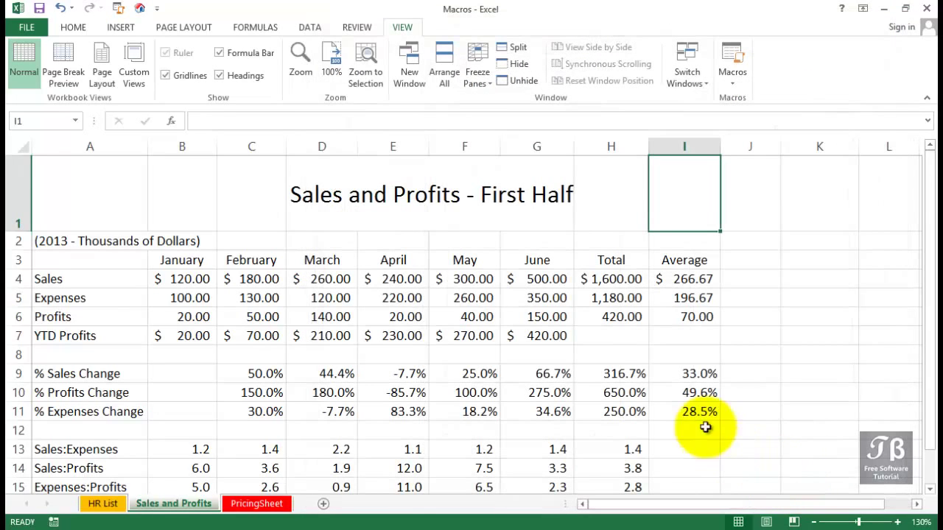
{"action": "mouse_move", "coordinate": [513, 291]}
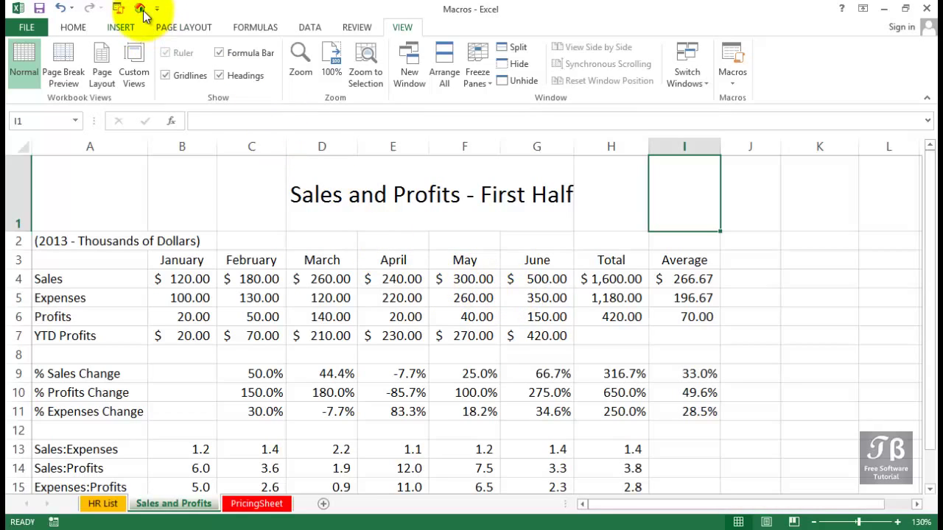
{"action": "mouse_move", "coordinate": [139, 8]}
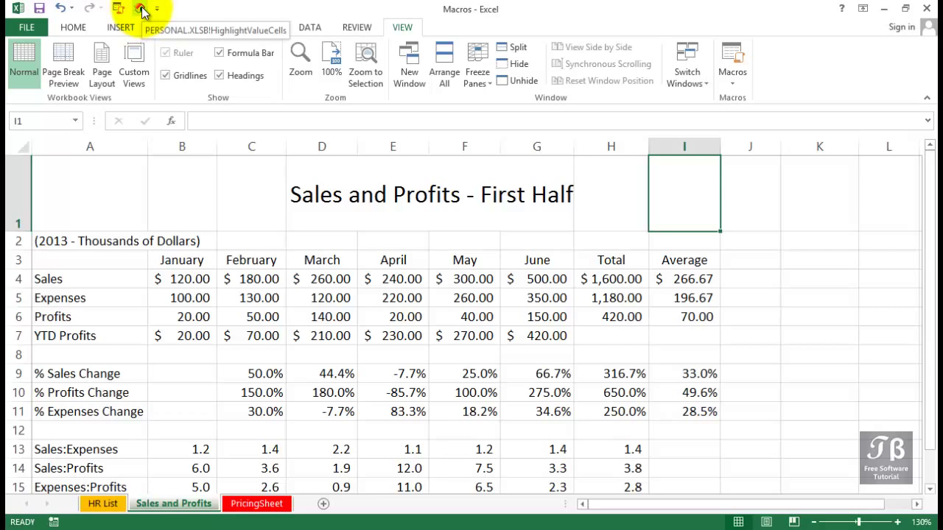
Step: Run HighlightValueCells from its new Quick Access Toolbar button
{"action": "left_click", "coordinate": [141, 8]}
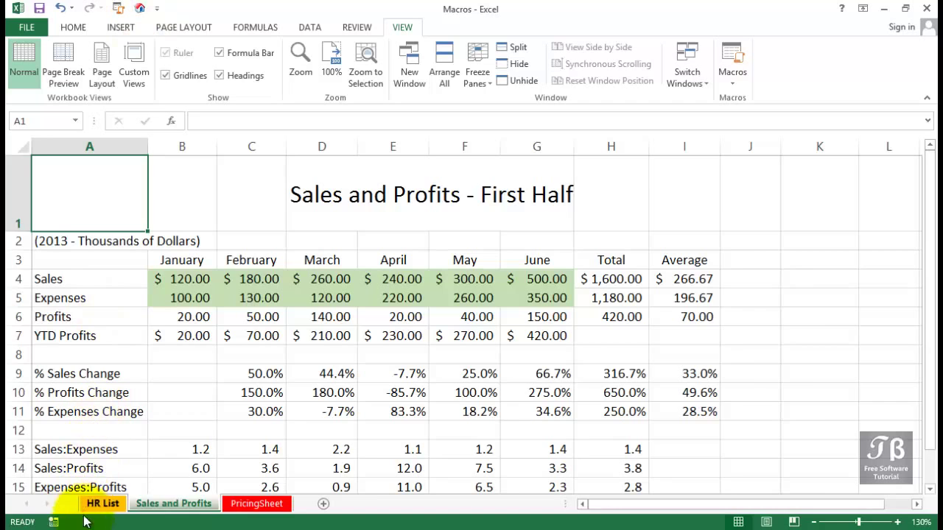
Step: Open HR List, clear the block selection, and scroll right toward column M
{"action": "left_click", "coordinate": [102, 503]}
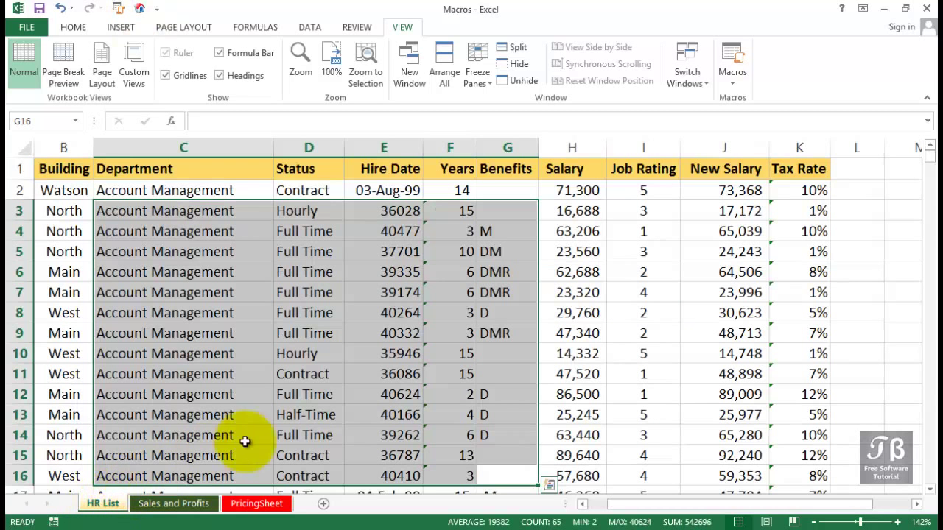
{"action": "left_click", "coordinate": [643, 272]}
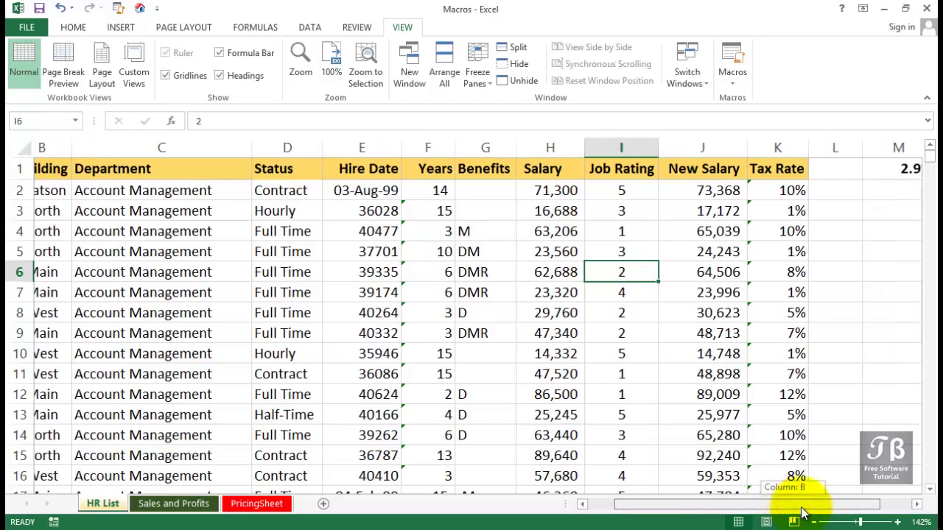
{"action": "scroll", "scroll_direction": "right", "scroll_amount": 3}
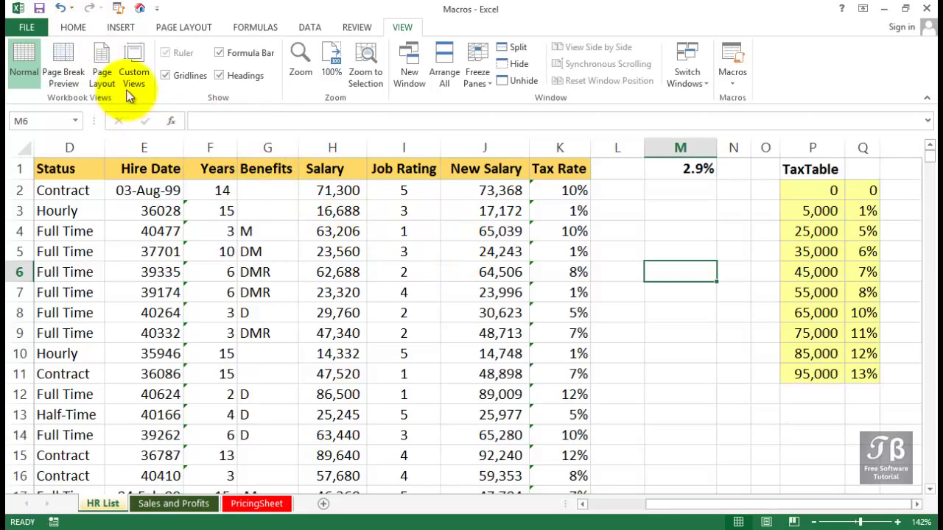
Step: Draw a rounded rectangle around columns L–M and label it 'Find Numbers'
{"action": "left_click", "coordinate": [120, 27]}
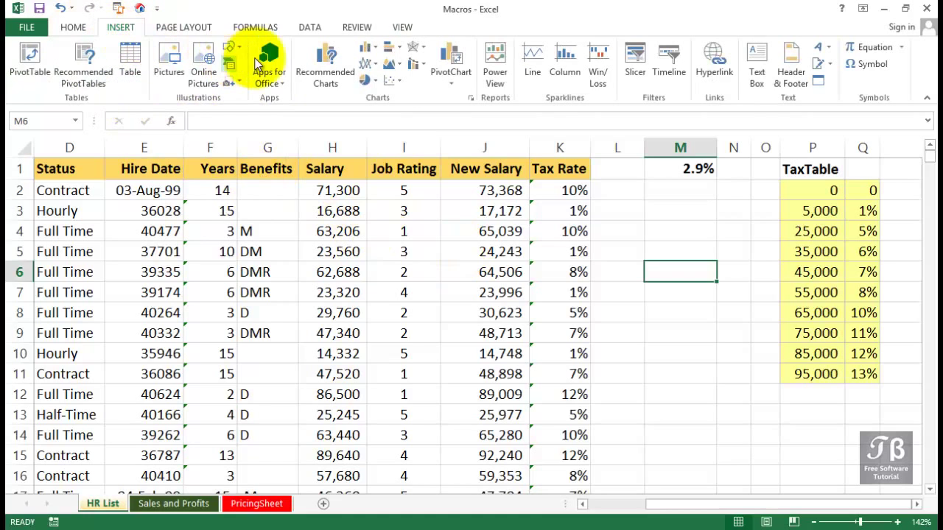
{"action": "left_click", "coordinate": [230, 47]}
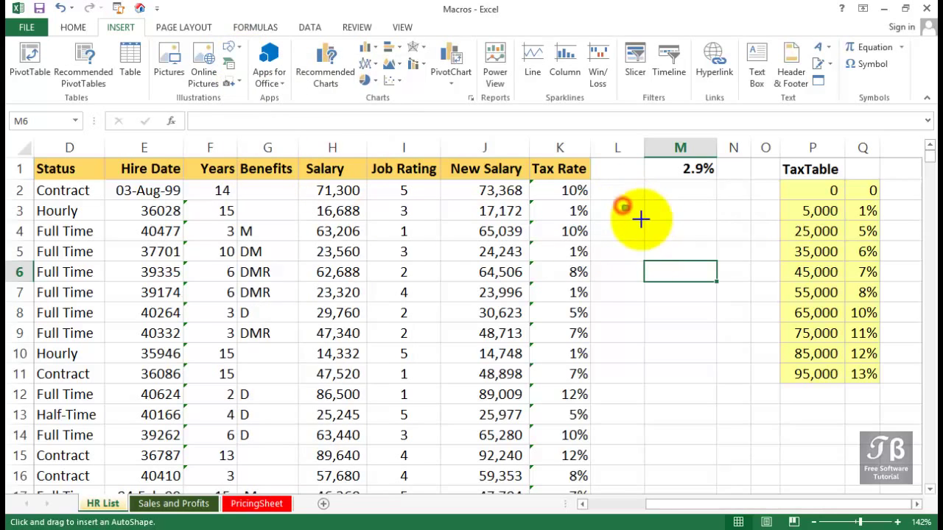
{"action": "left_click_drag", "start_coordinate": [623, 210], "coordinate": [725, 261]}
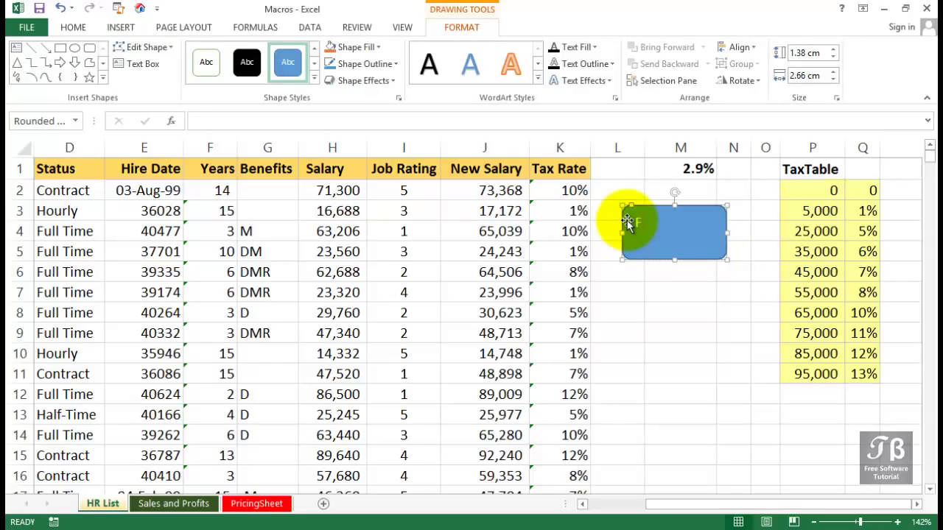
{"action": "type", "text": "Find Numbers"}
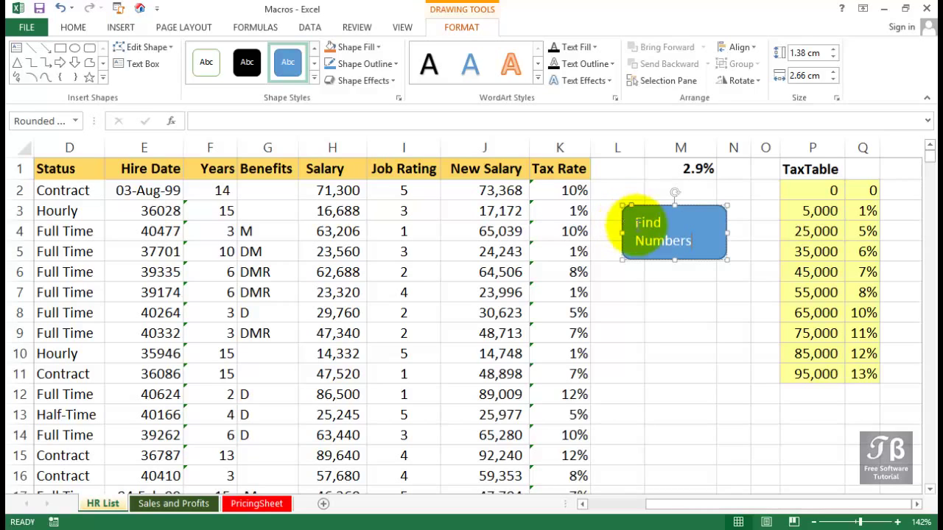
Step: Assign PERSONAL.XLSB!HighlightValueCells to the Find Numbers shape, then click it to run
{"action": "right_click", "coordinate": [673, 243]}
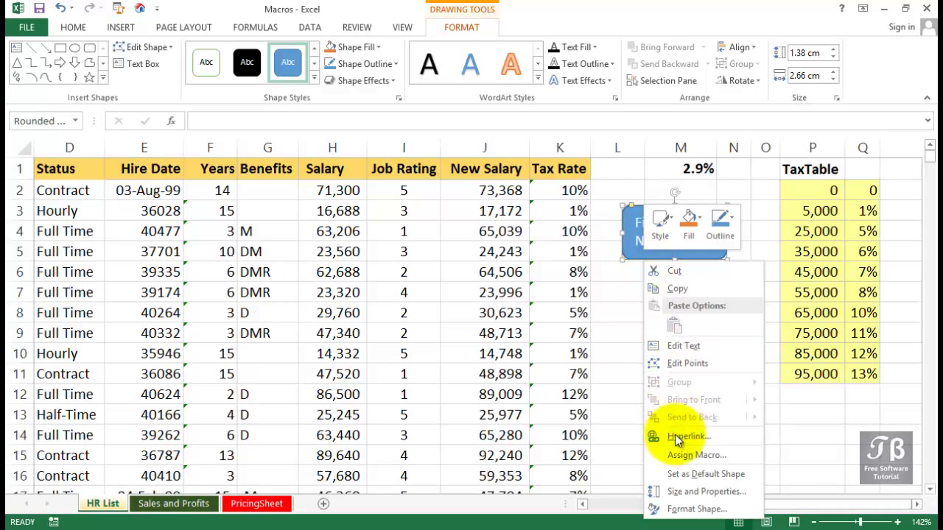
{"action": "left_click", "coordinate": [696, 454]}
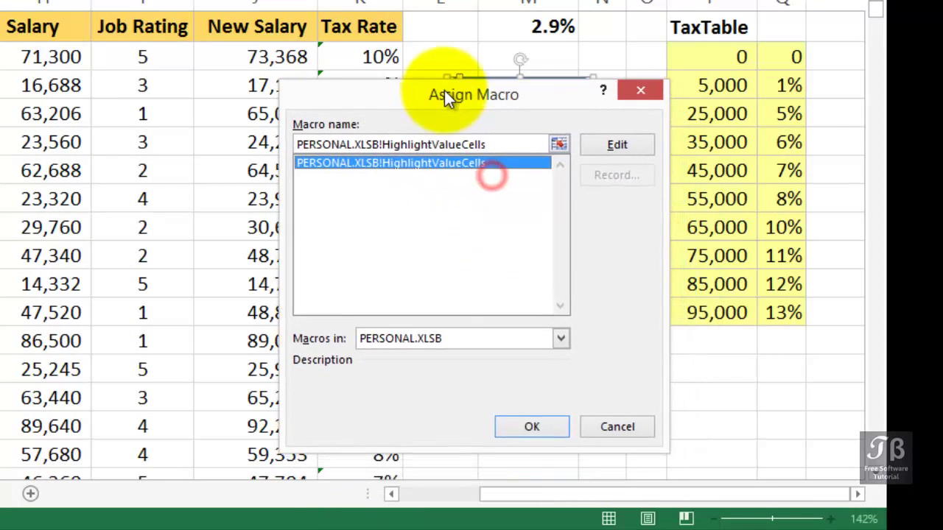
{"action": "left_click", "coordinate": [531, 426]}
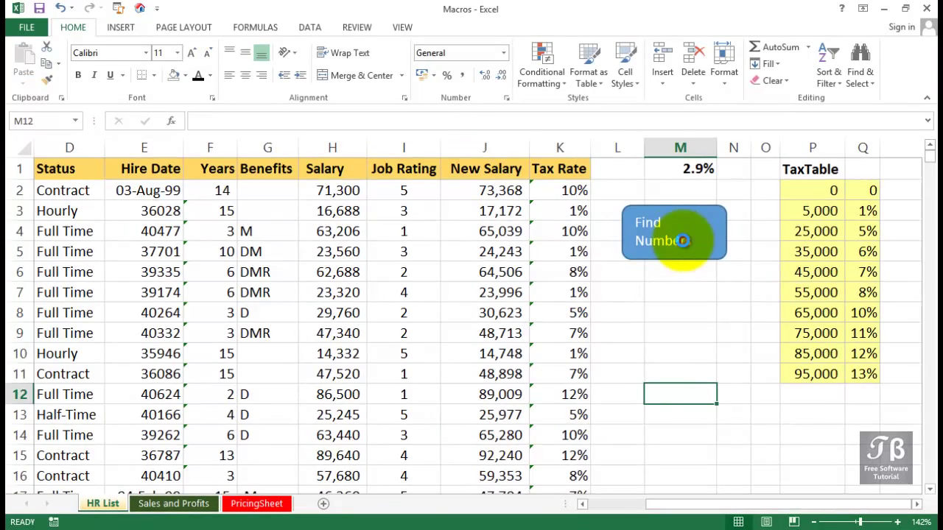
{"action": "left_click", "coordinate": [672, 232]}
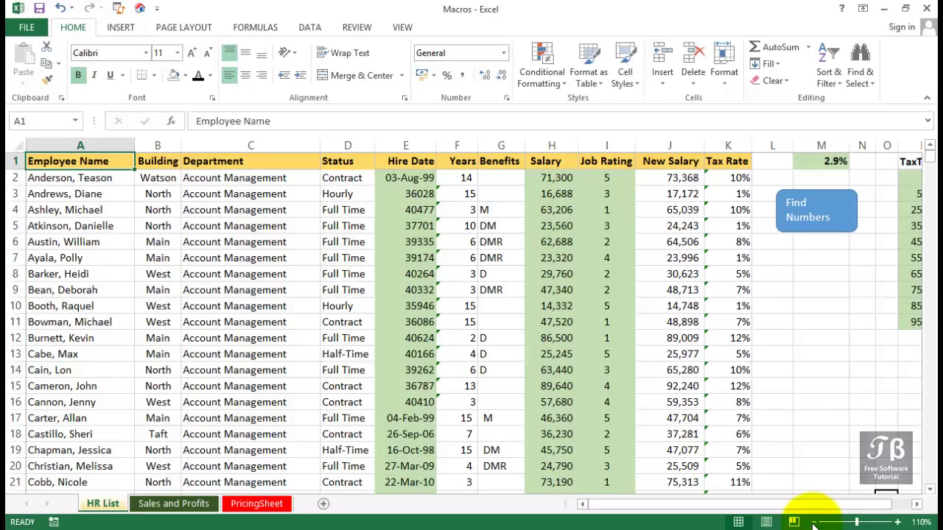
{"action": "mouse_move", "coordinate": [402, 13]}
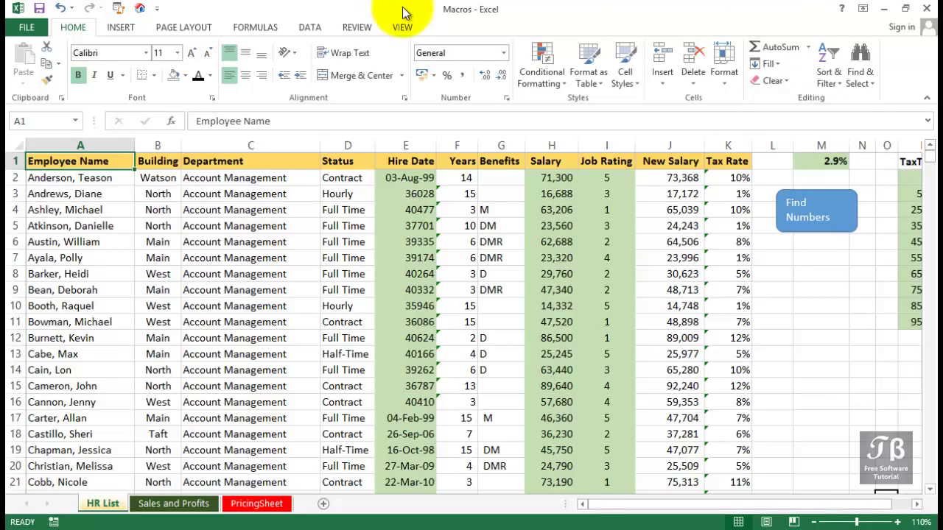
Step: Open the Macro dialog from the View ribbon to list available macros, including HighlightValueCells
{"action": "left_click", "coordinate": [732, 63]}
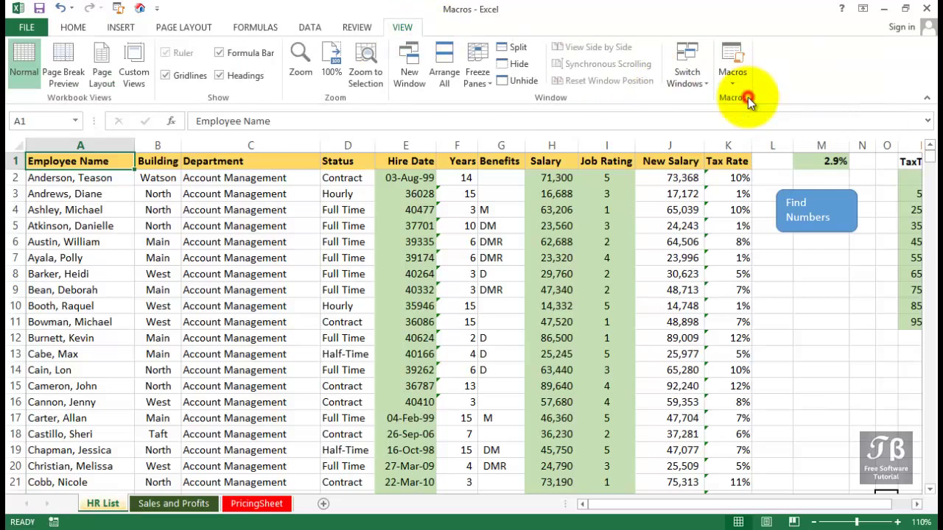
{"action": "left_click", "coordinate": [732, 58]}
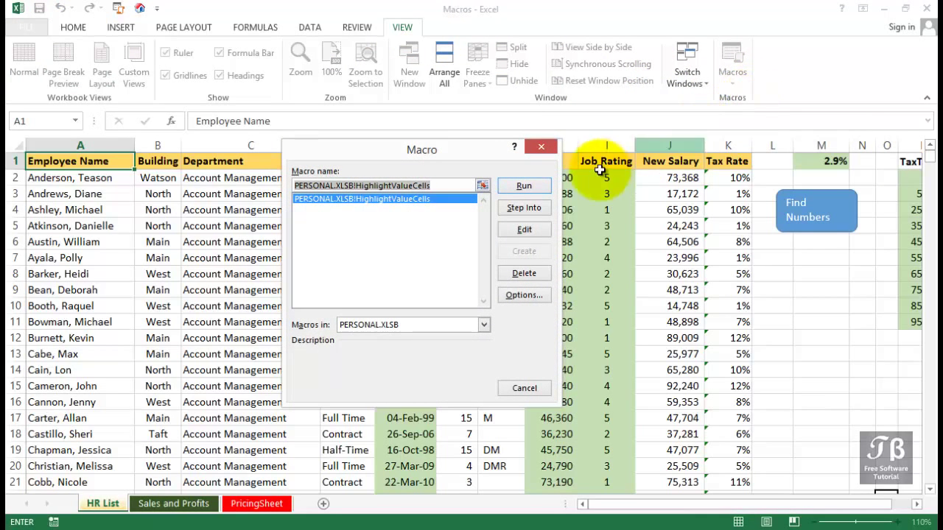